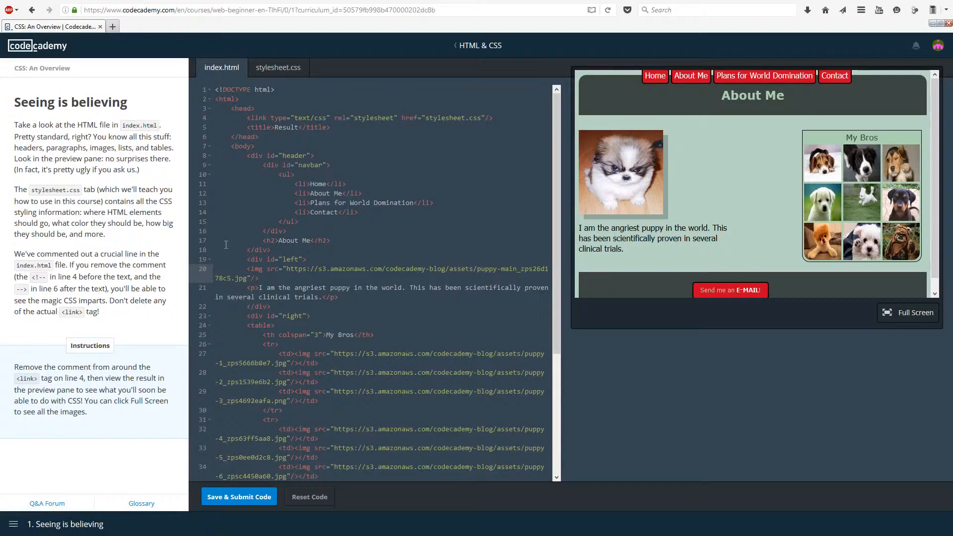
pyautogui.moveTo(205, 223)
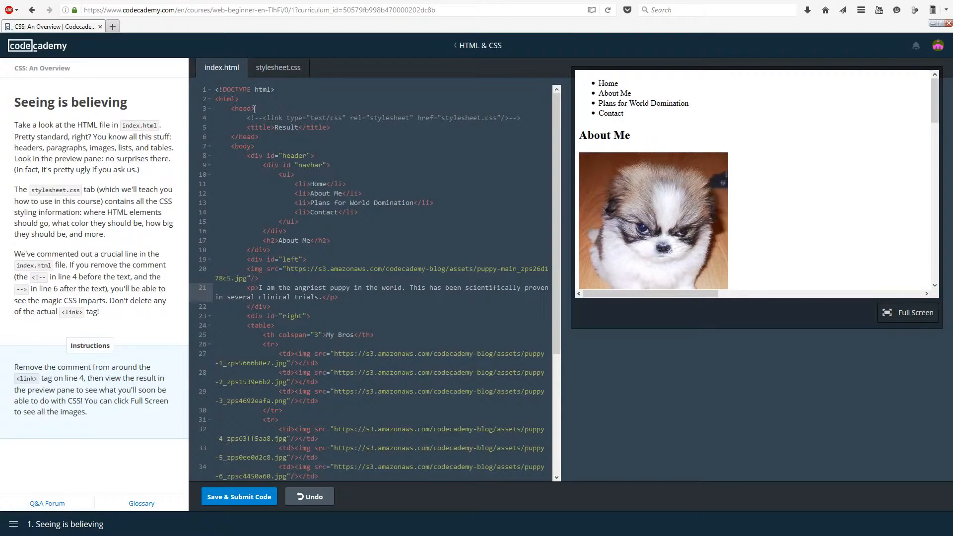
# Step: Scroll through index.html to review the page with the stylesheet link commented out
pyautogui.scroll(-3)
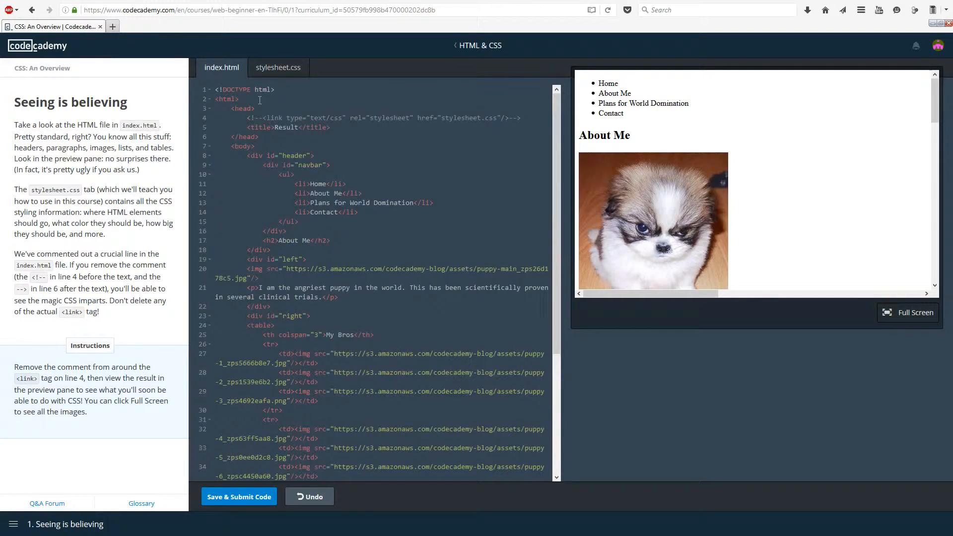
pyautogui.scroll(-3)
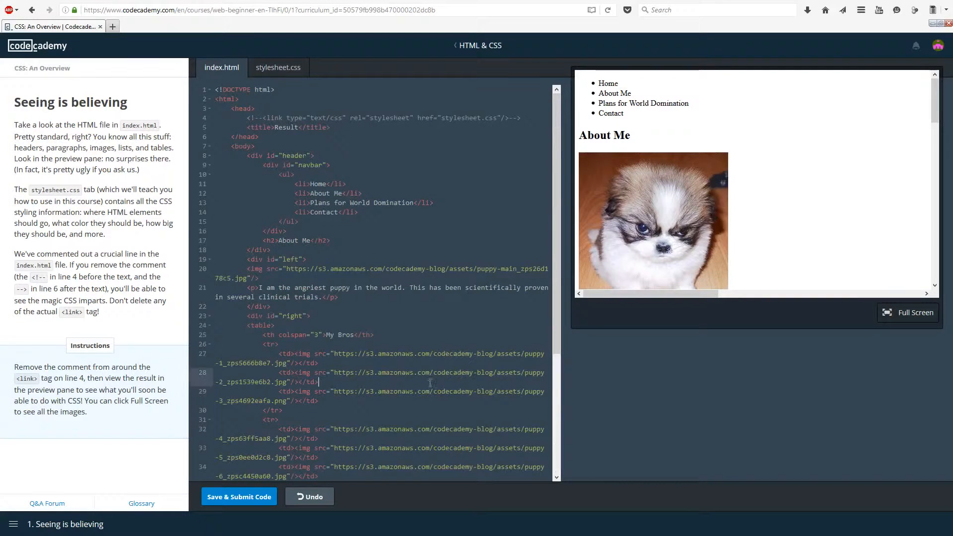
pyautogui.scroll(-3)
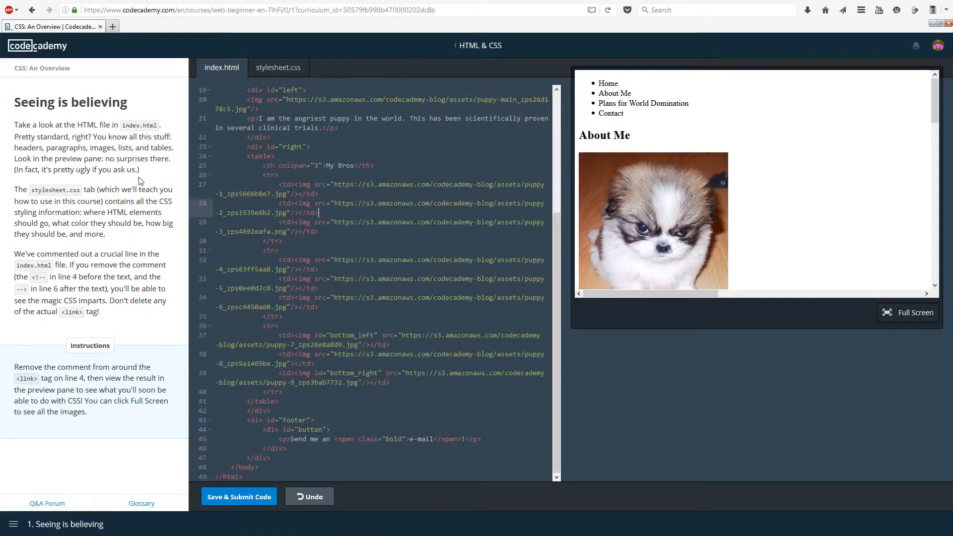
pyautogui.moveTo(60, 205)
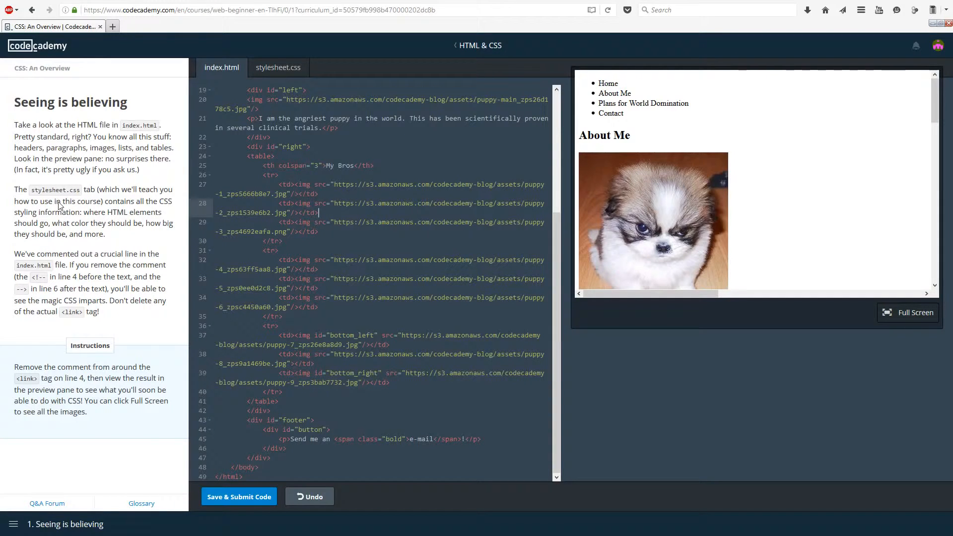
pyautogui.click(278, 67)
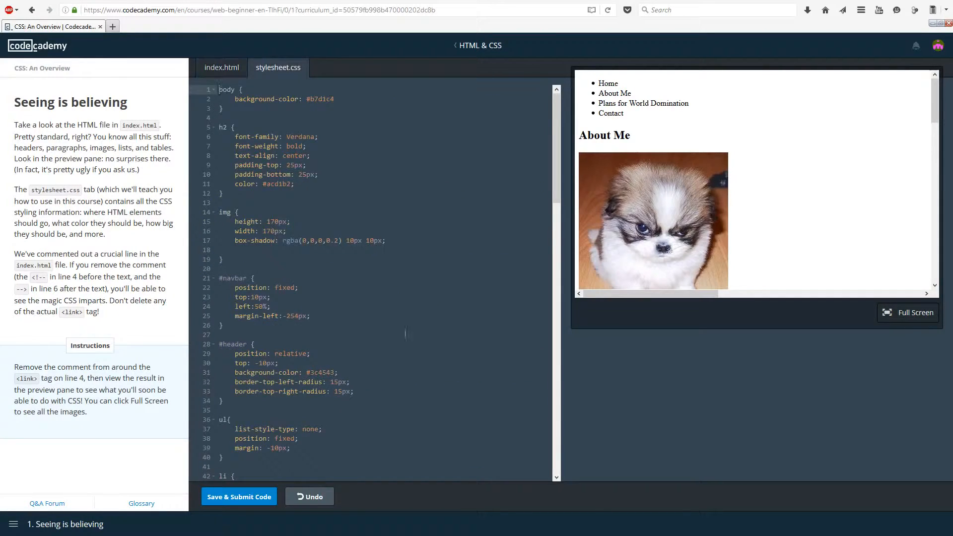
pyautogui.click(221, 68)
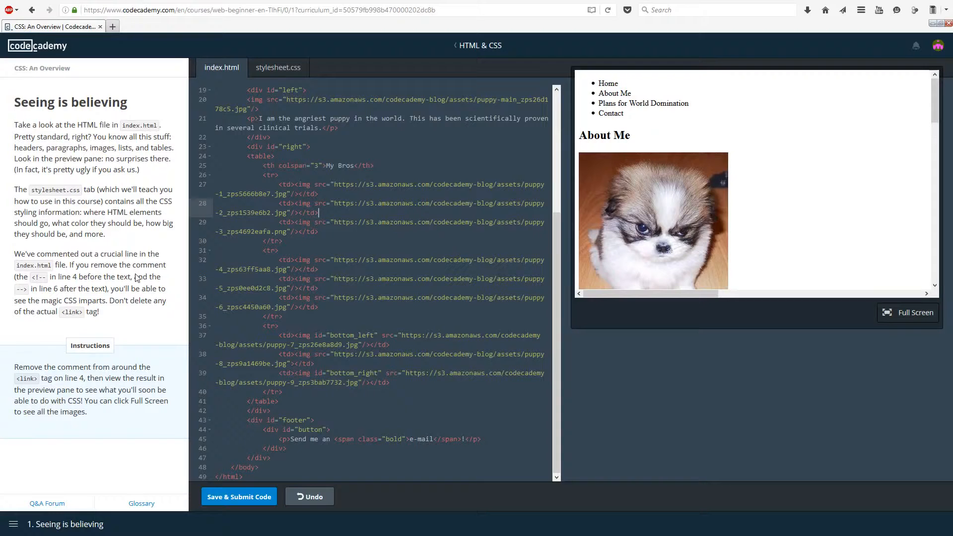
pyautogui.moveTo(107, 252)
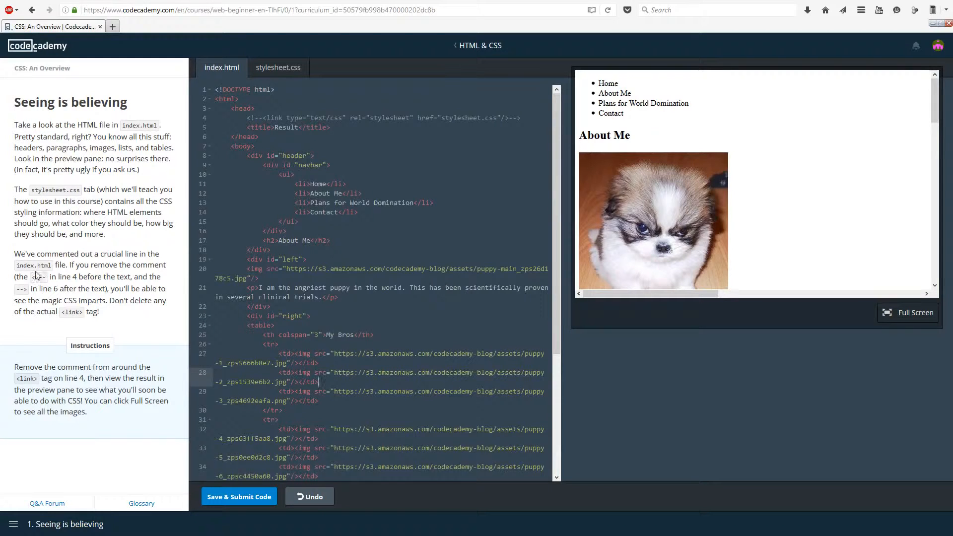
pyautogui.moveTo(76, 248)
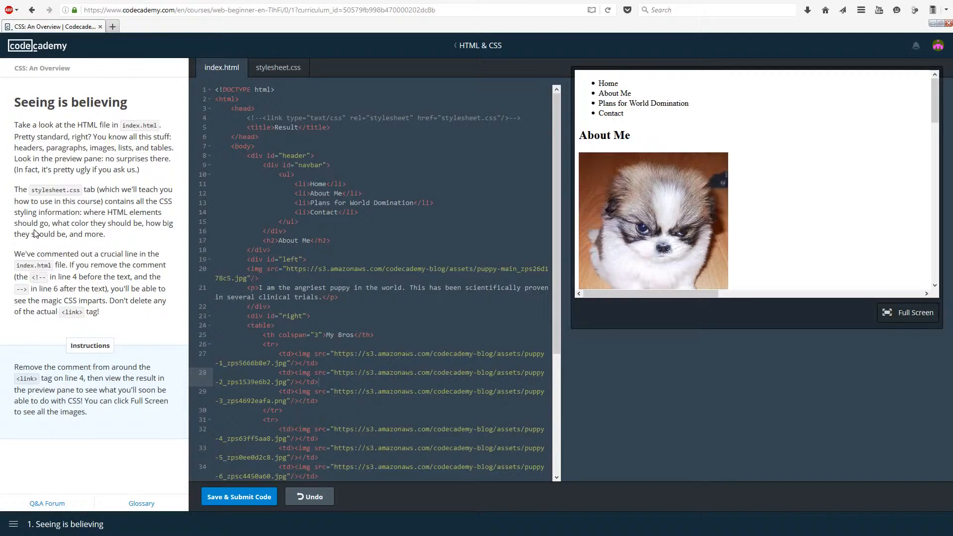
pyautogui.moveTo(95, 292)
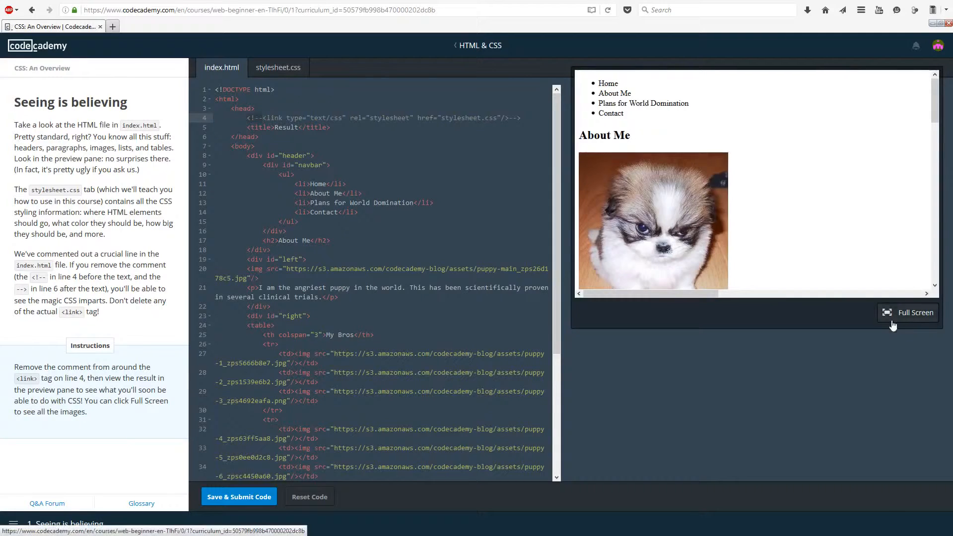
# Step: View the styled result page full screen and scroll through the puppy photo grid
pyautogui.click(908, 312)
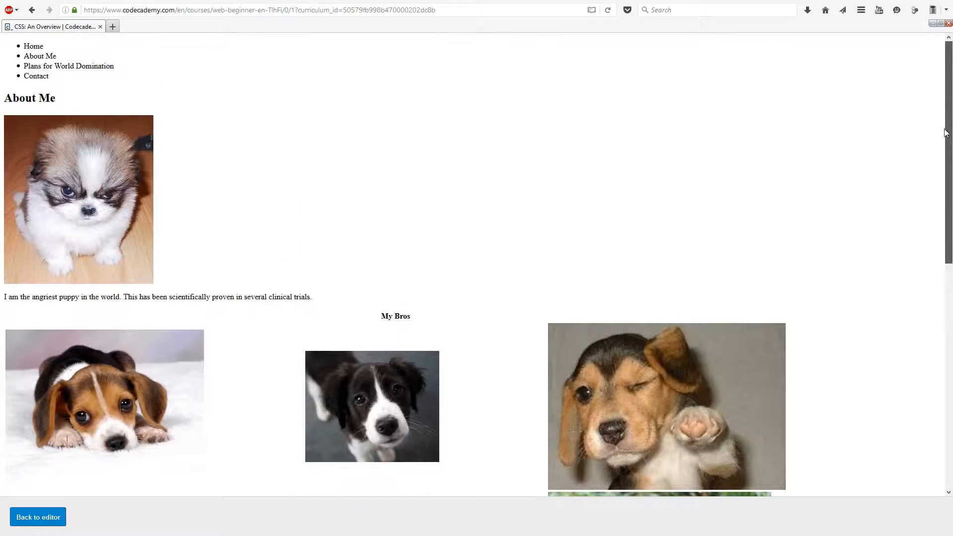
pyautogui.scroll(-3)
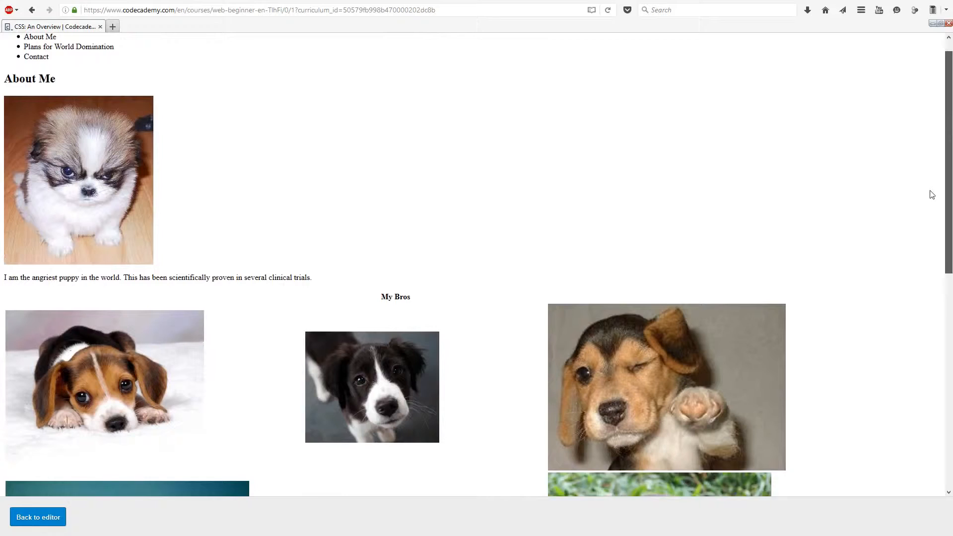
pyautogui.scroll(-3)
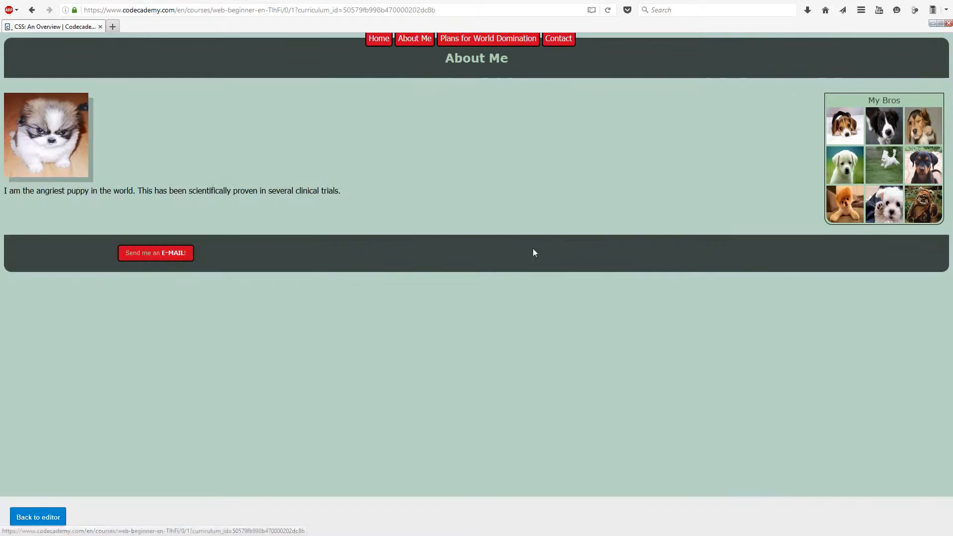
pyautogui.moveTo(752, 149)
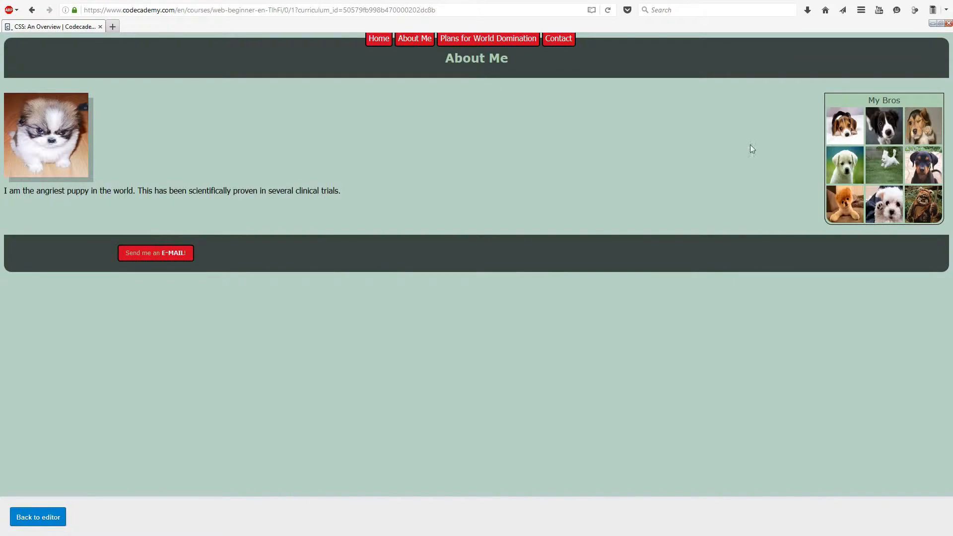
pyautogui.moveTo(519, 165)
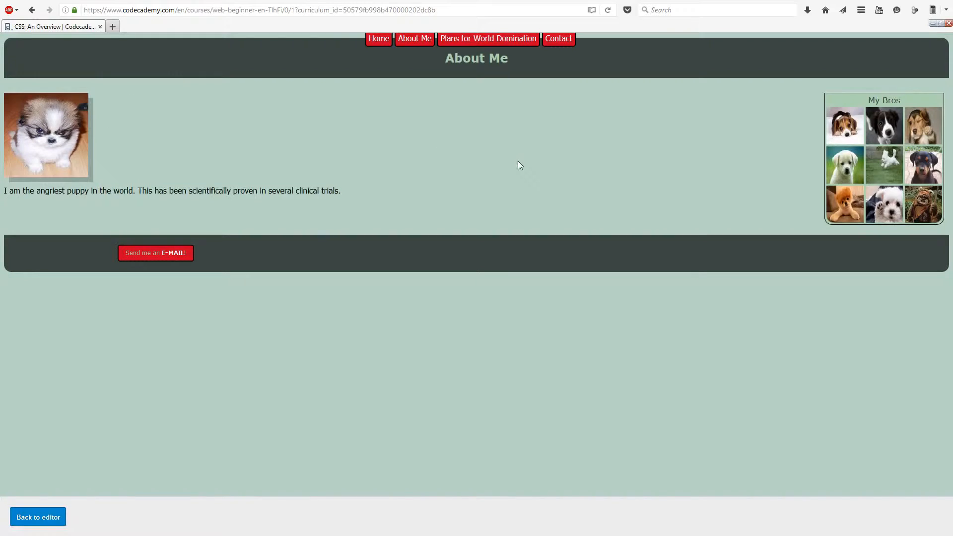
pyautogui.moveTo(35, 497)
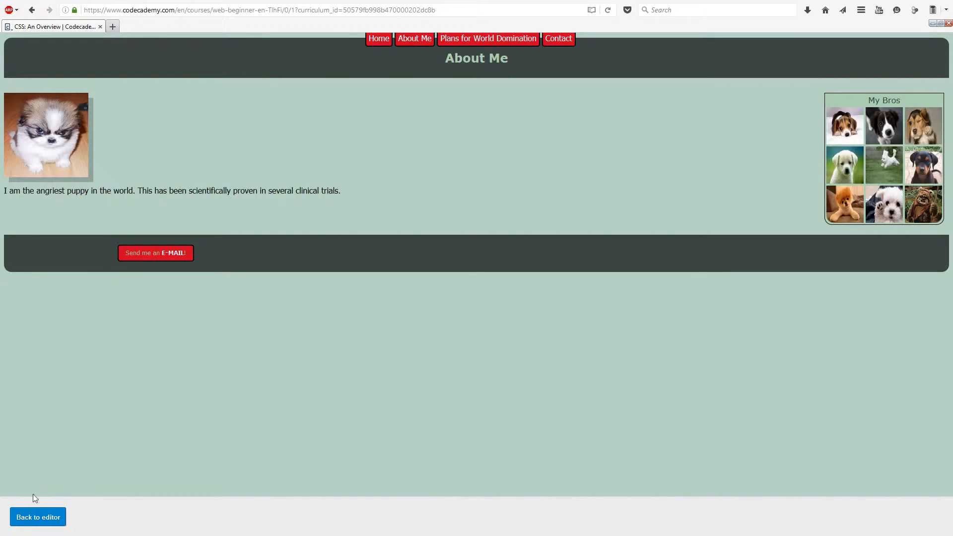
# Step: Submit the Seeing is believing exercise and move on to the What CSS is lesson
pyautogui.click(37, 517)
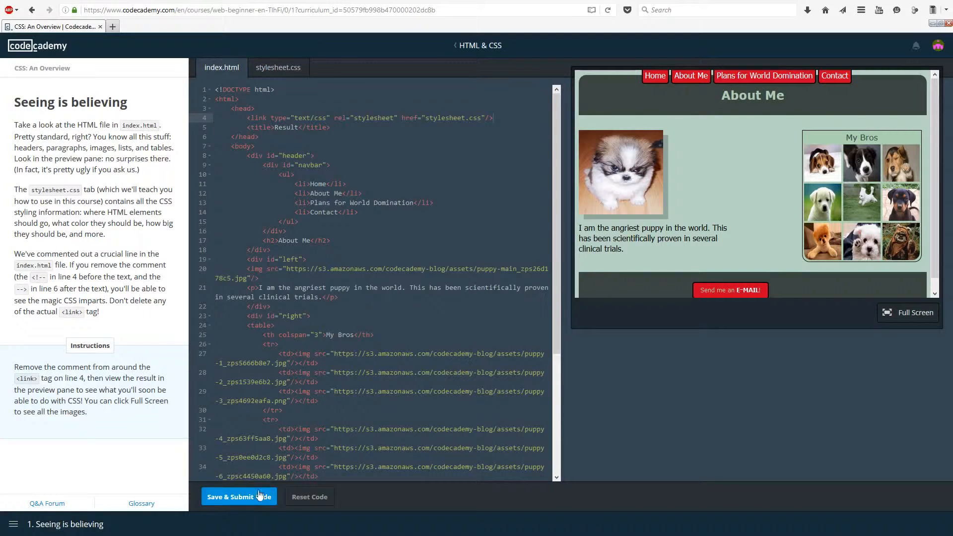
pyautogui.click(238, 496)
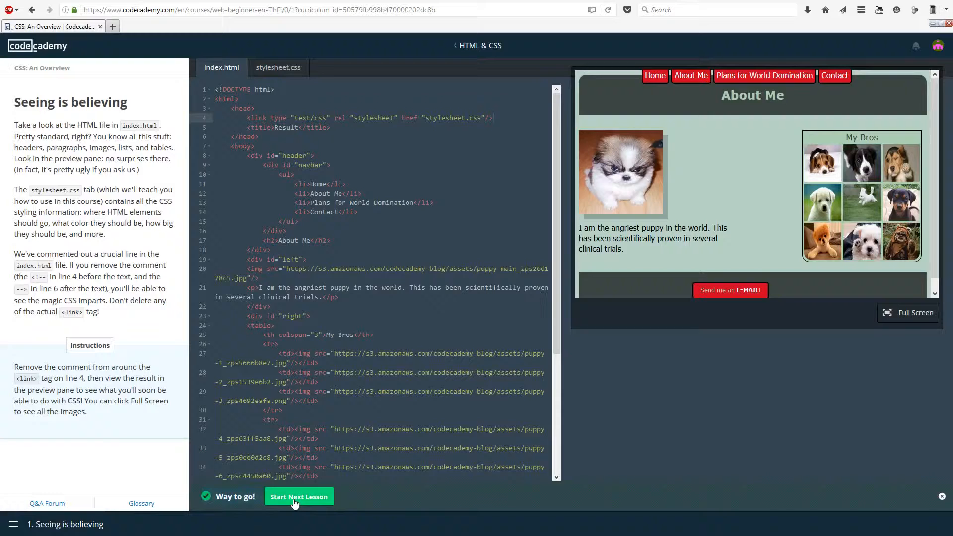
pyautogui.click(298, 496)
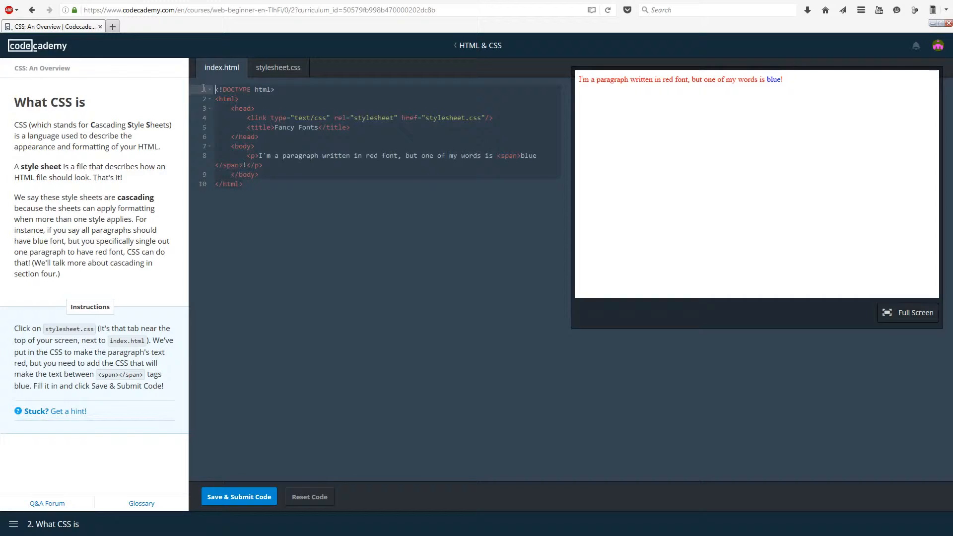
# Step: Review stylesheet.css and index.html, ending on the stylesheet with the span rule
pyautogui.click(278, 67)
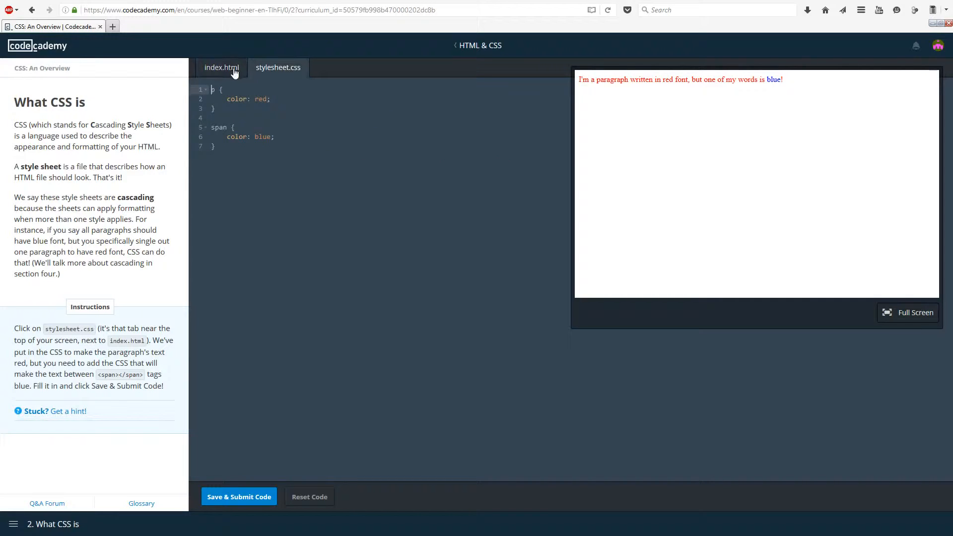
pyautogui.click(221, 68)
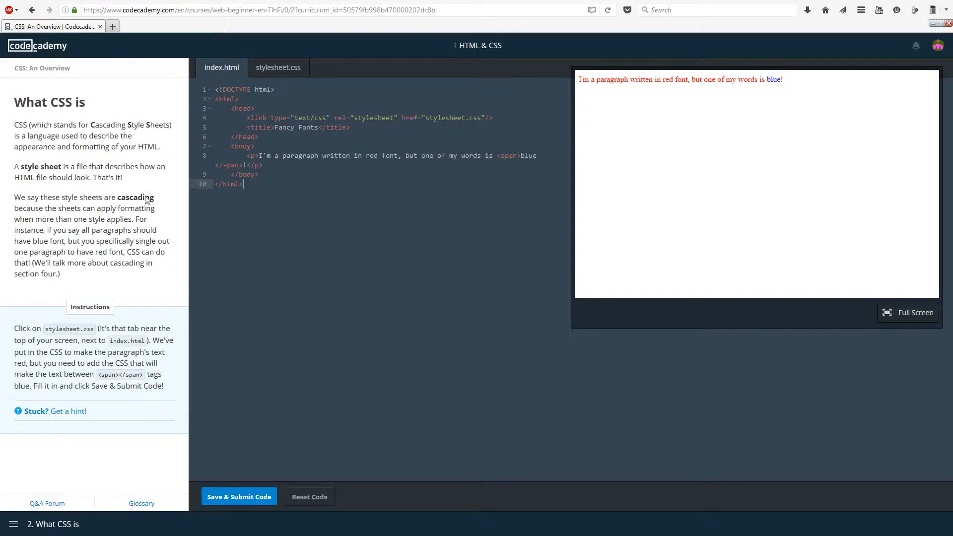
pyautogui.moveTo(153, 215)
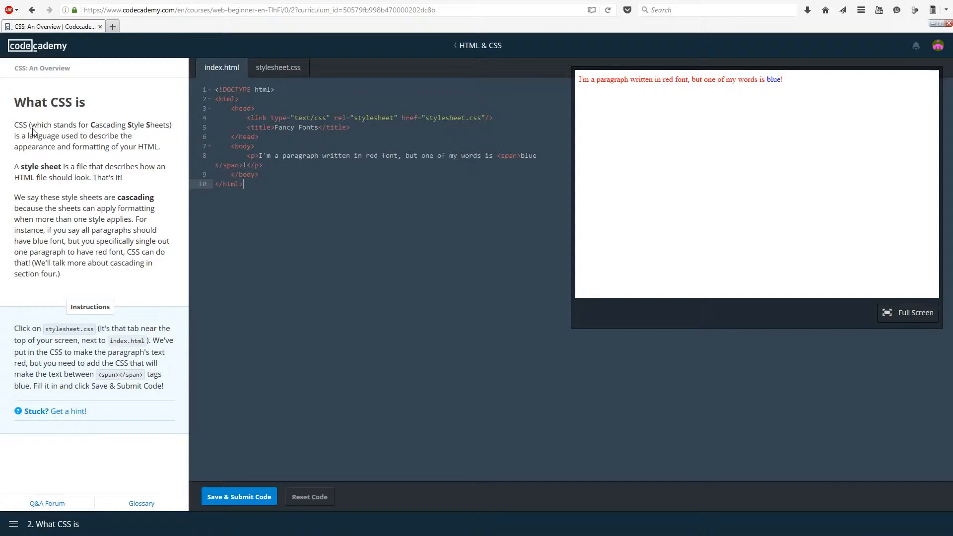
pyautogui.moveTo(35, 143)
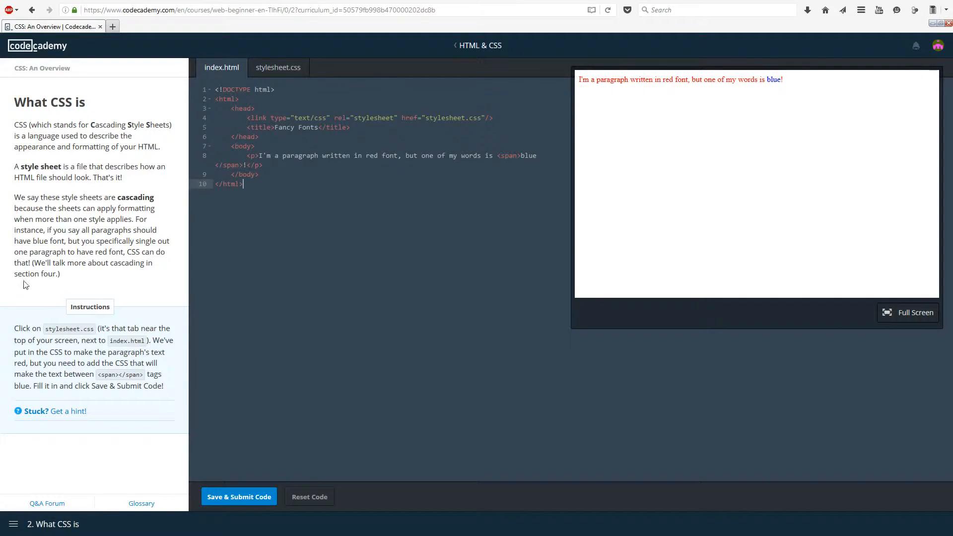
pyautogui.moveTo(65, 340)
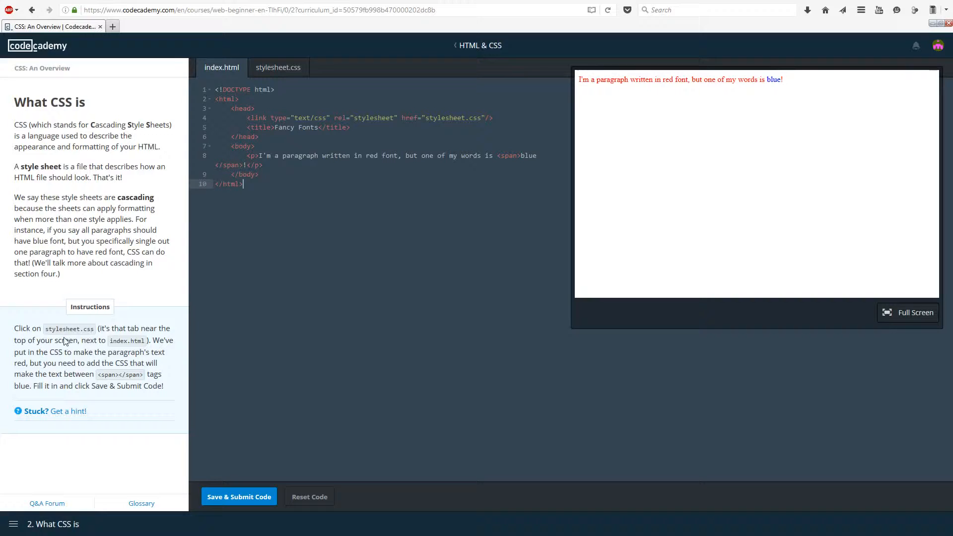
pyautogui.click(278, 67)
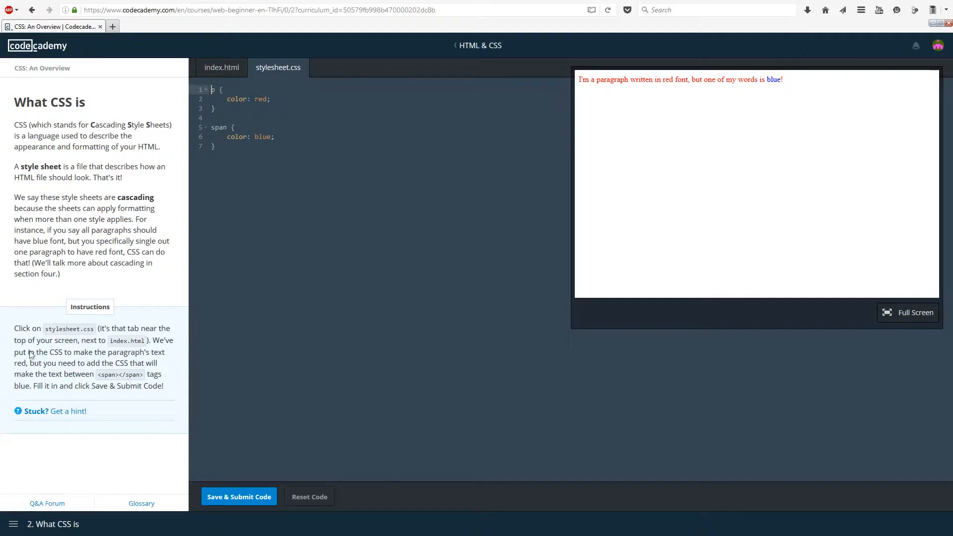
pyautogui.moveTo(131, 363)
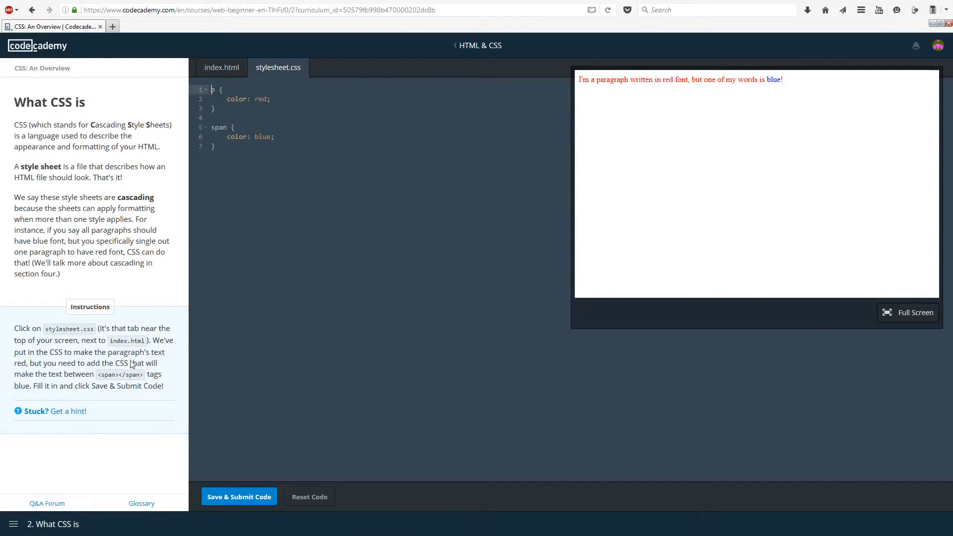
pyautogui.moveTo(73, 316)
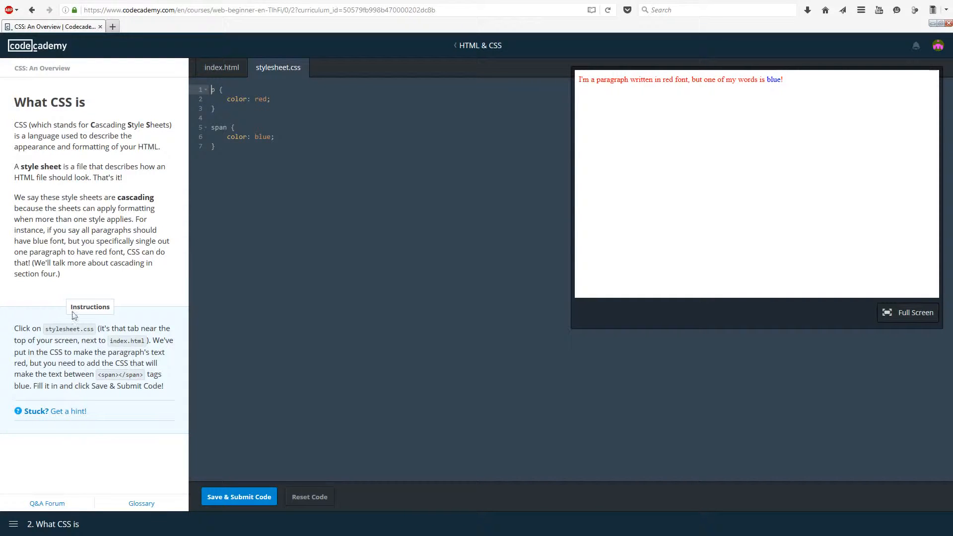
pyautogui.moveTo(138, 364)
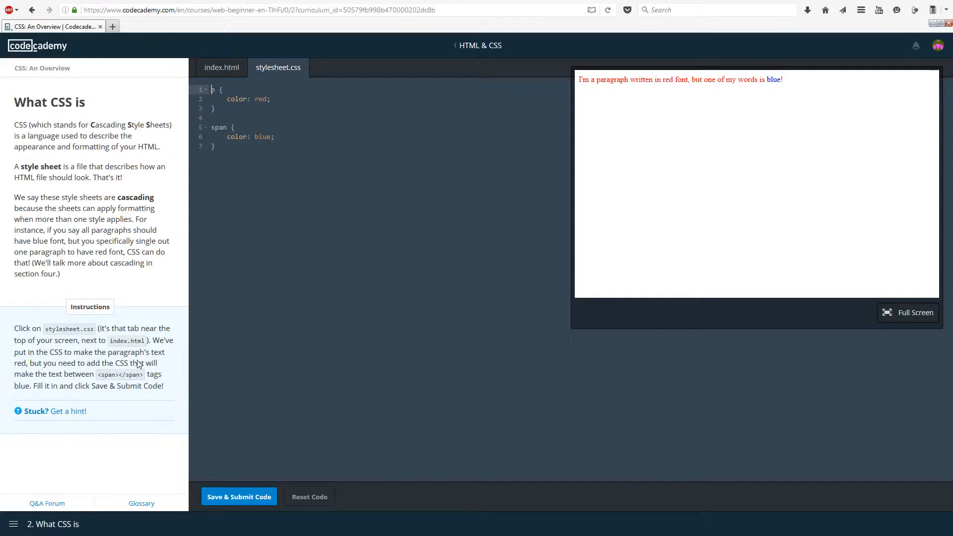
pyautogui.moveTo(135, 373)
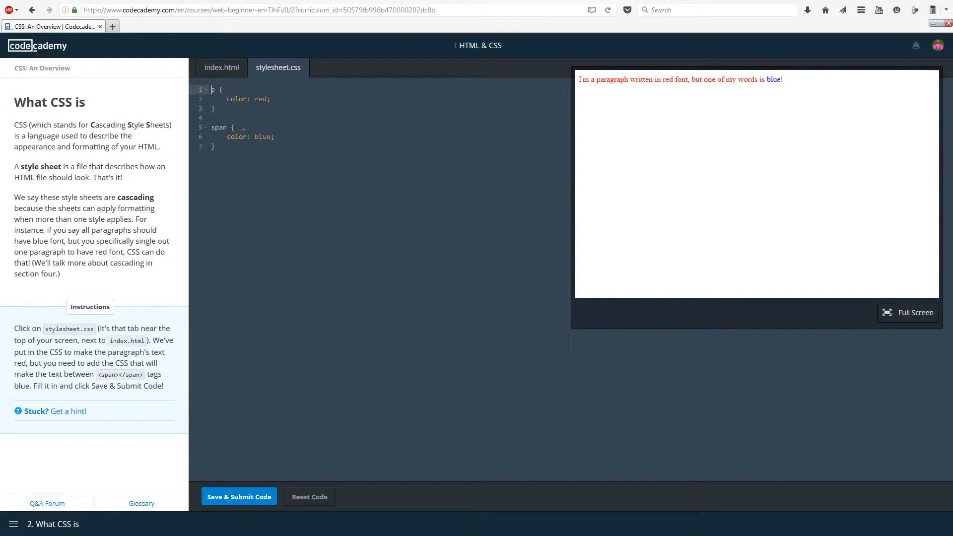
# Step: Reset the code, add 'color: red;' to the span rule and view the result full screen
pyautogui.click(309, 497)
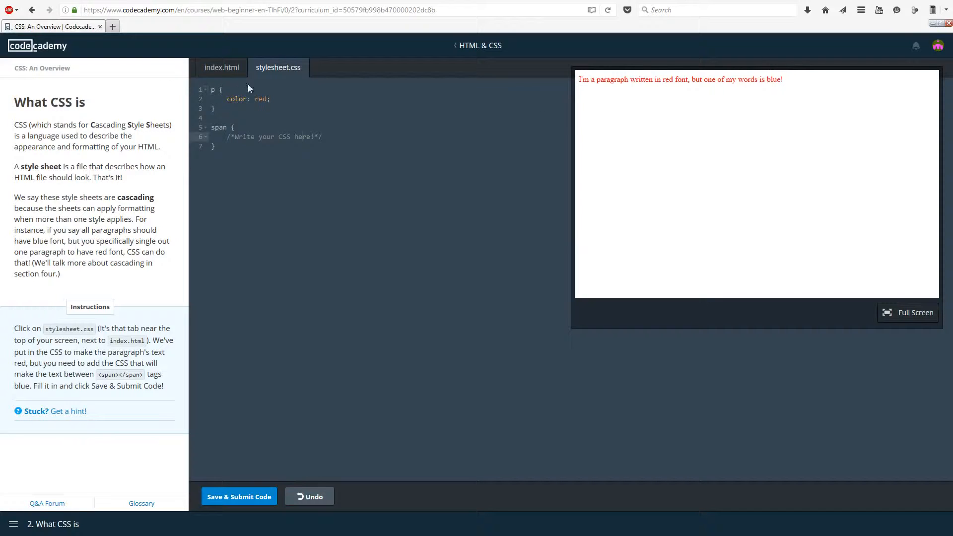
pyautogui.click(229, 98)
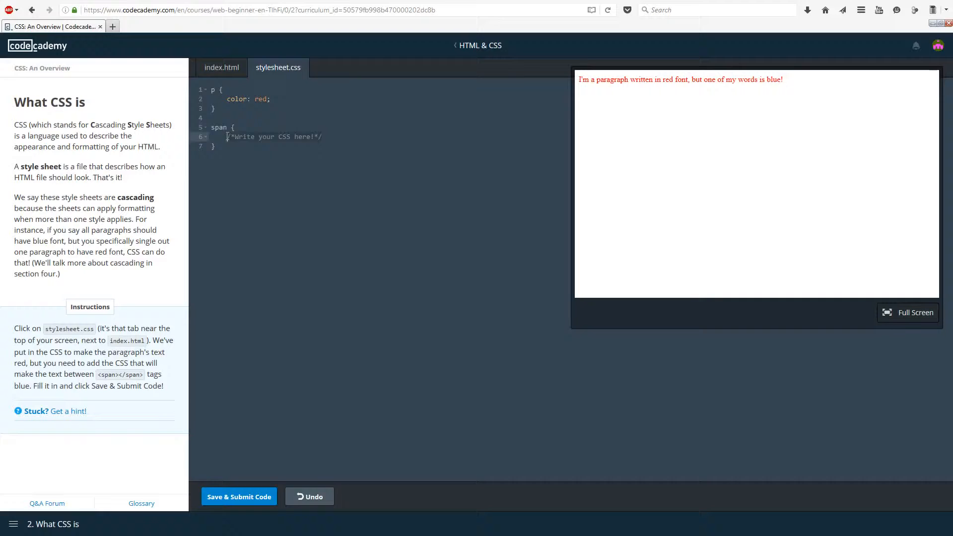
pyautogui.write('color: red;')
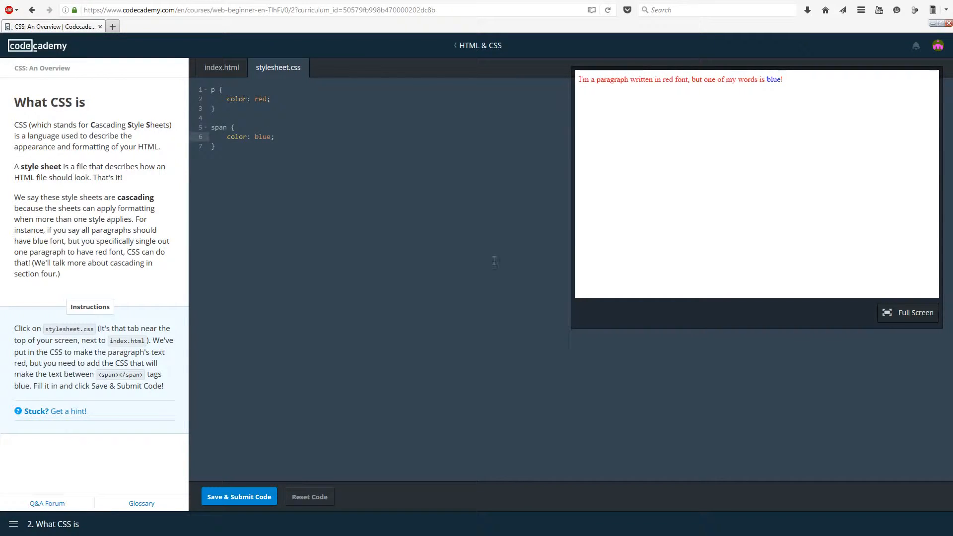
pyautogui.click(907, 312)
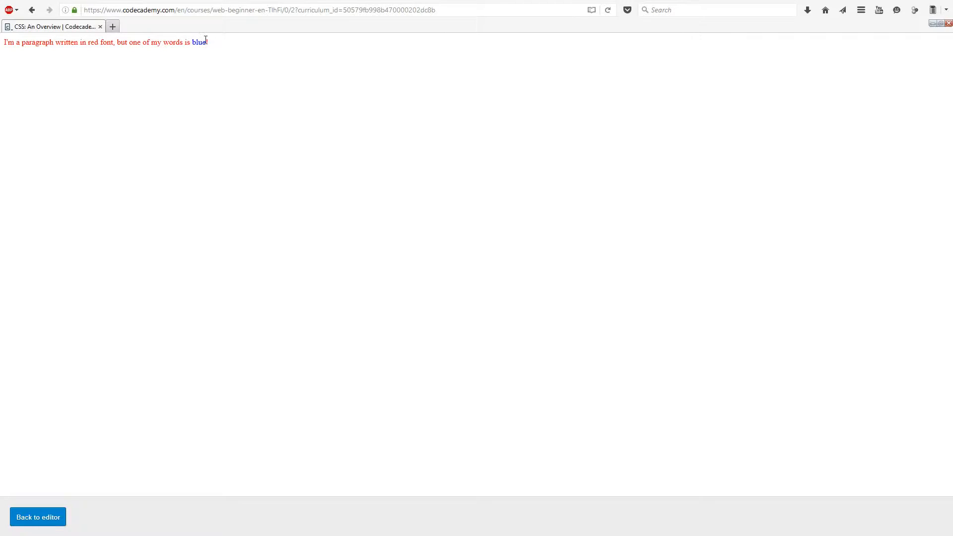
# Step: Submit the What CSS is exercise and start the next lesson
pyautogui.click(38, 517)
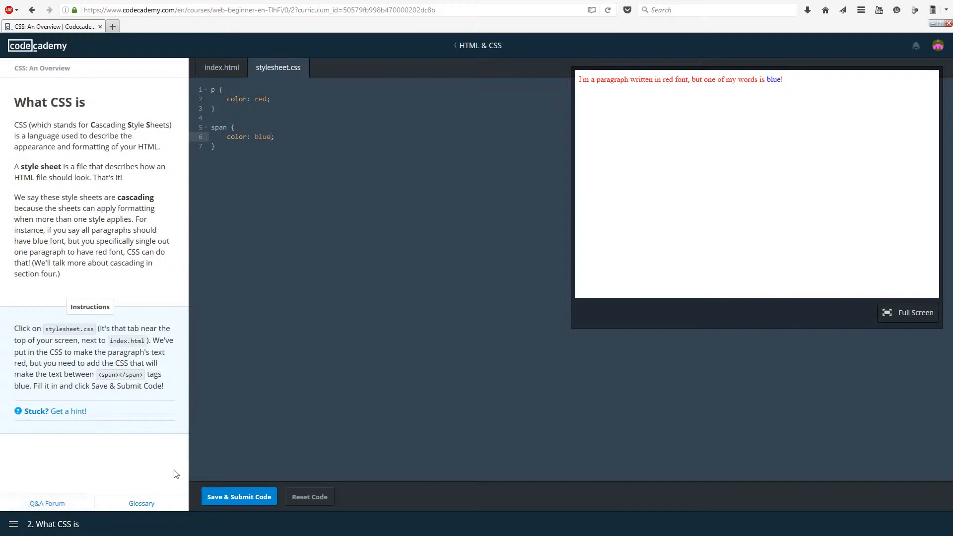
pyautogui.click(238, 496)
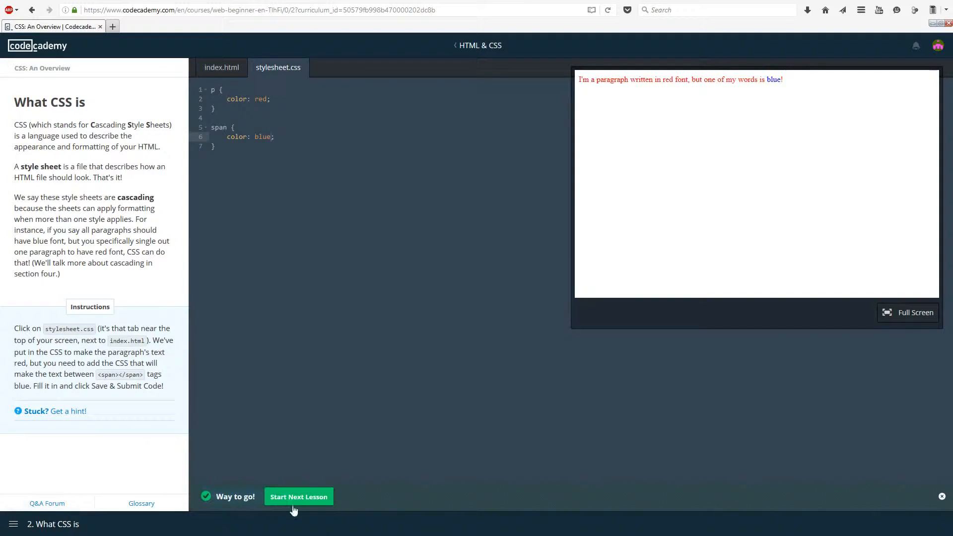
pyautogui.click(299, 496)
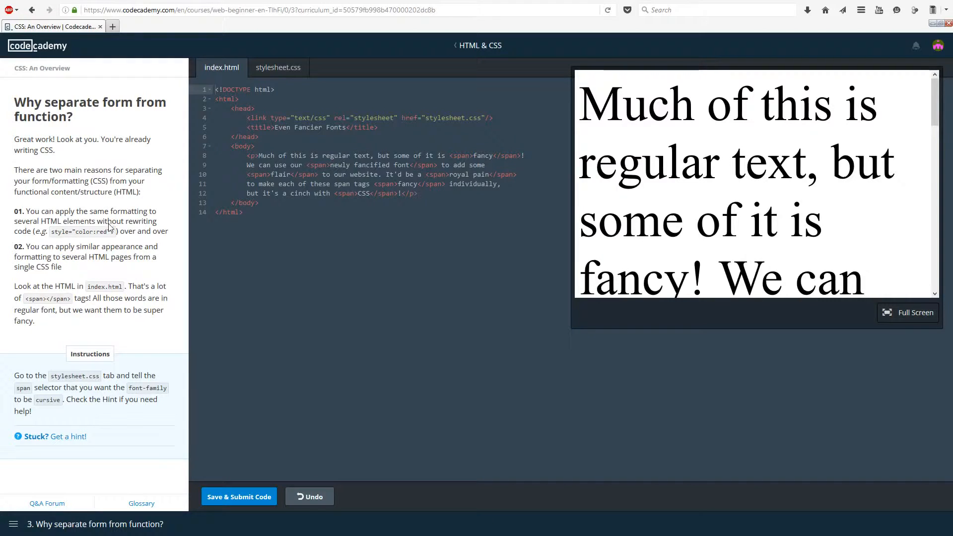
pyautogui.moveTo(113, 254)
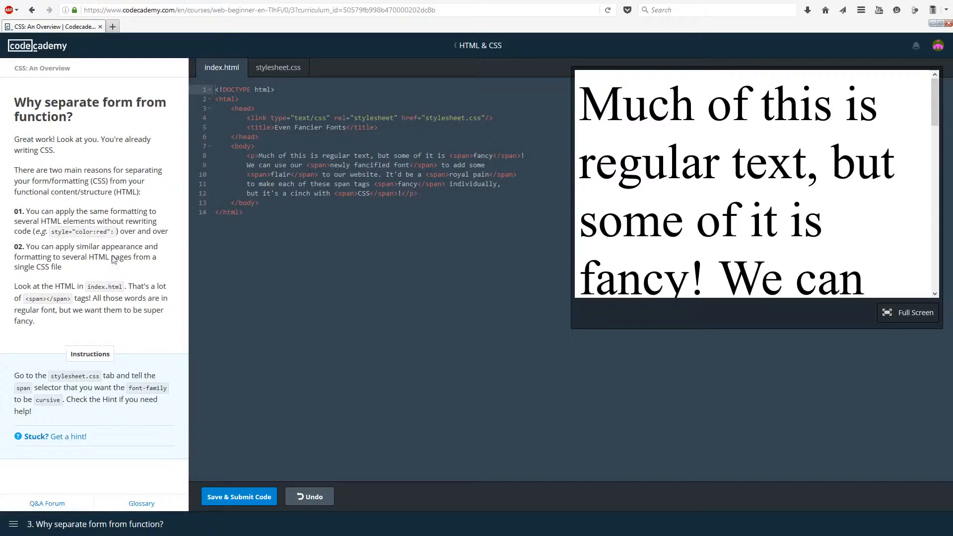
pyautogui.moveTo(79, 280)
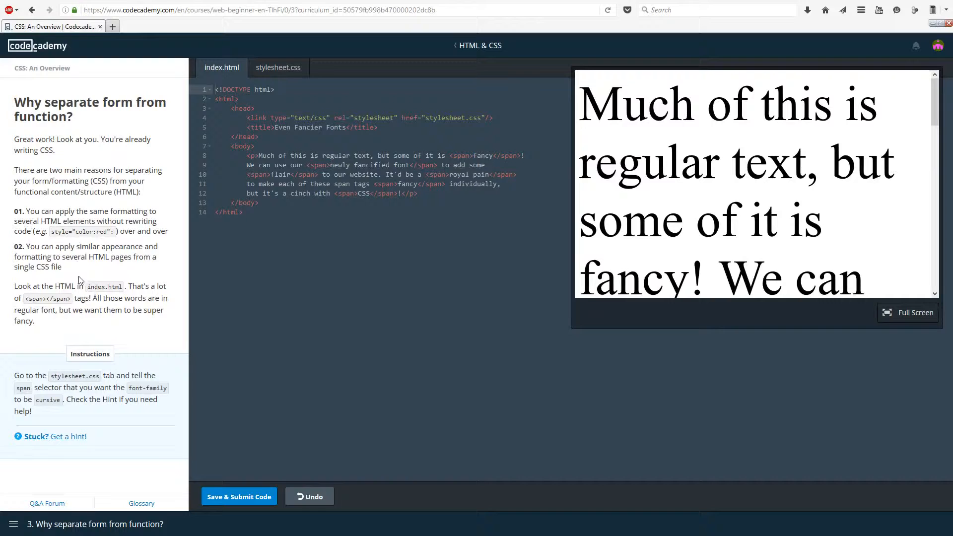
pyautogui.moveTo(108, 223)
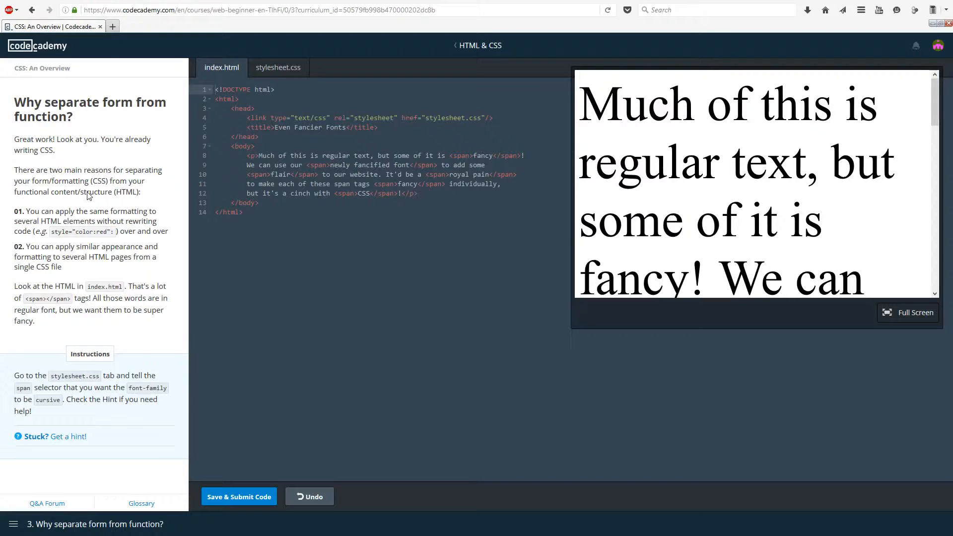
pyautogui.moveTo(176, 168)
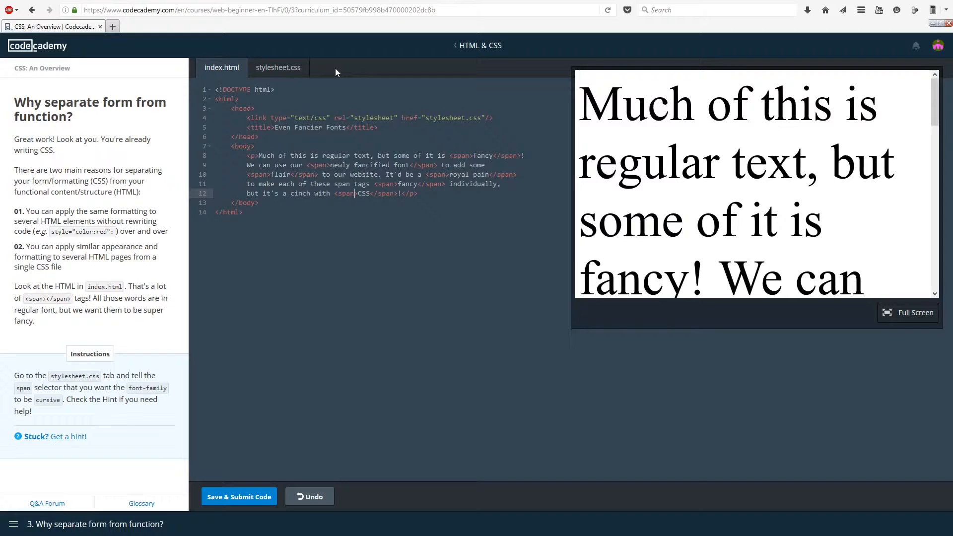
pyautogui.moveTo(279, 20)
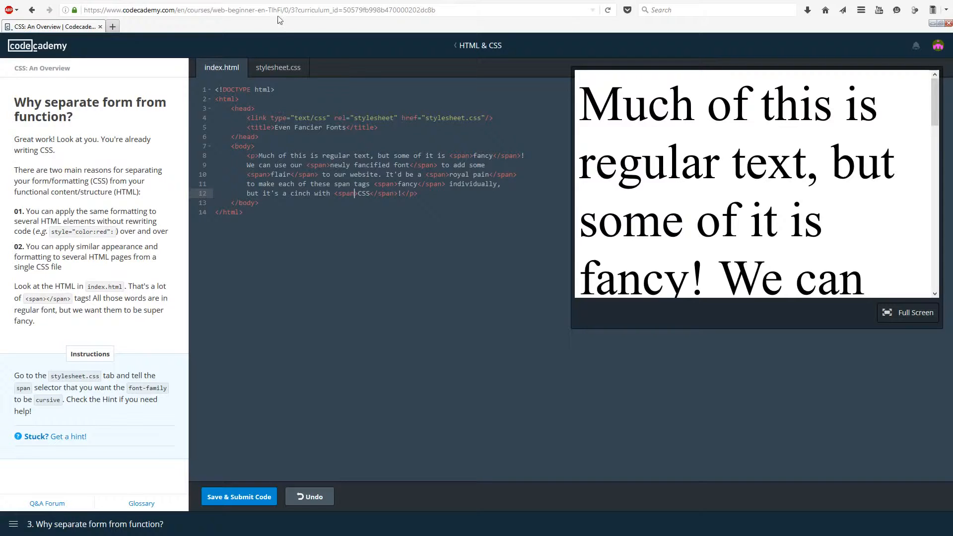
# Step: Switch to stylesheet.css showing the 100px paragraph rule and empty span rule
pyautogui.click(278, 67)
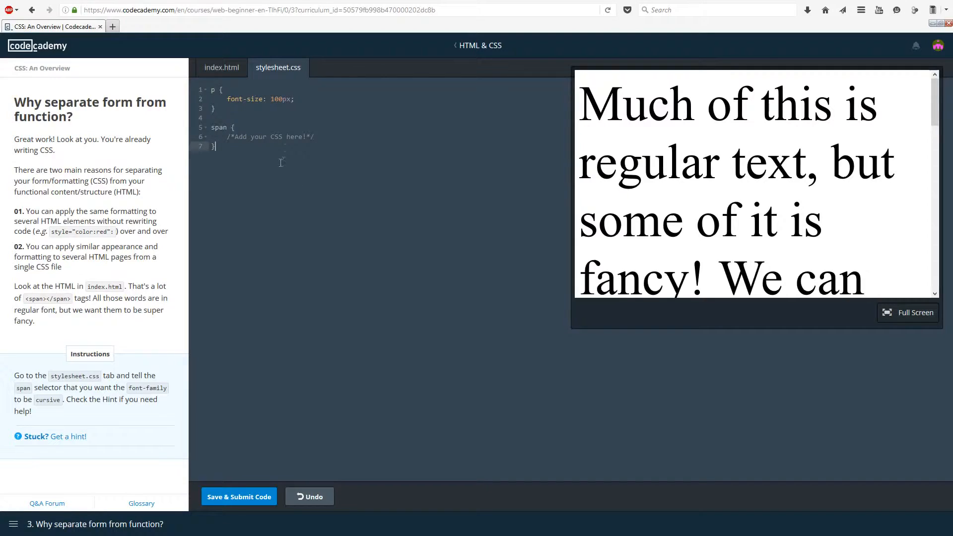
pyautogui.moveTo(156, 336)
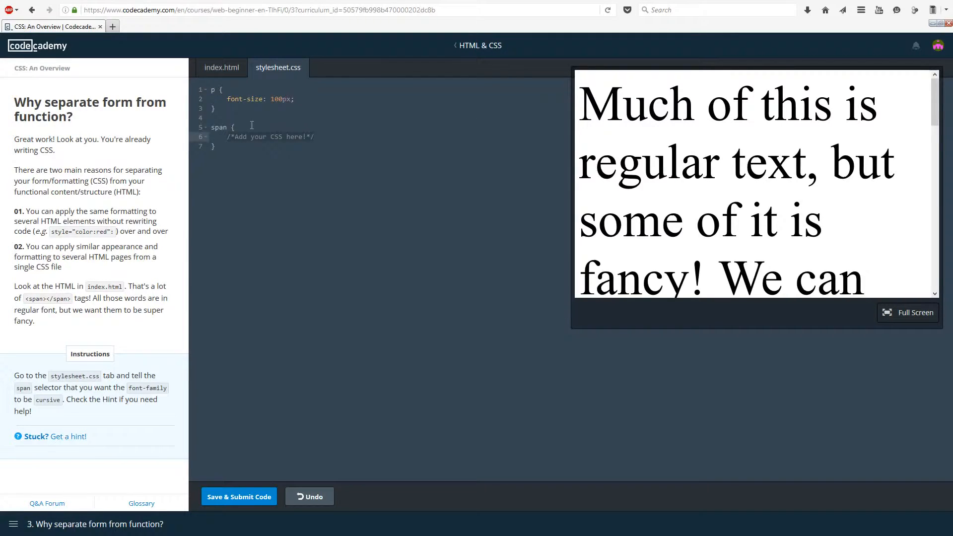
# Step: Add 'font-family: cursive;' to the span rule and view the result full screen
pyautogui.write('font-')
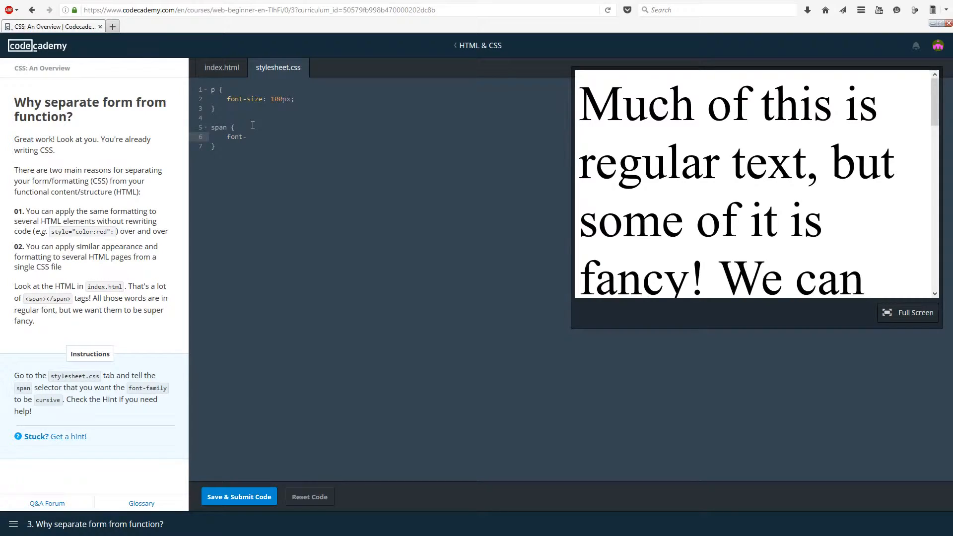
pyautogui.write('family:')
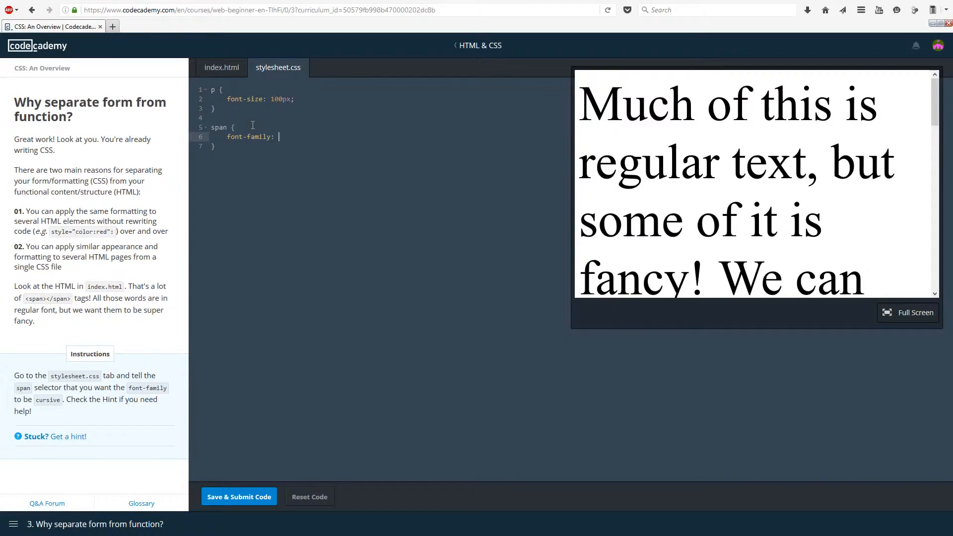
pyautogui.write('cursive')
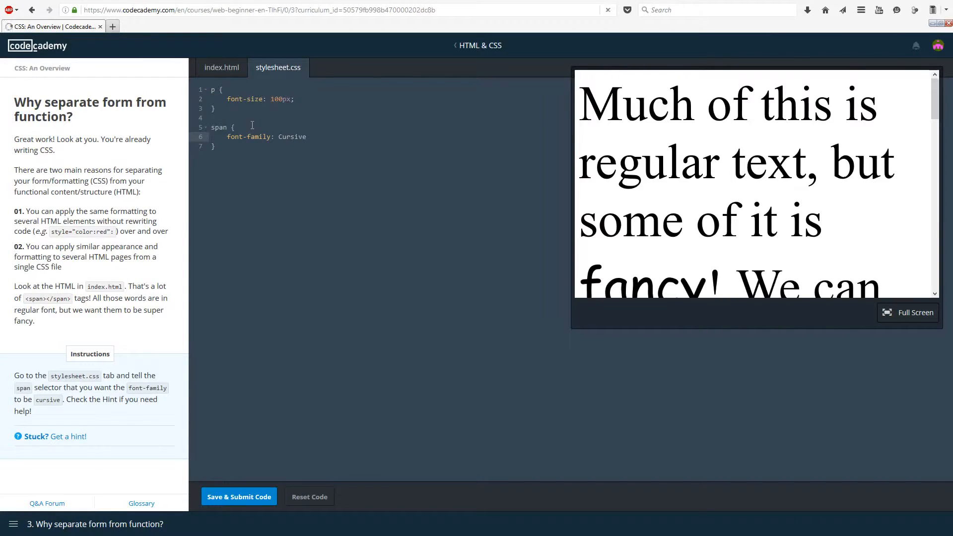
pyautogui.write(';')
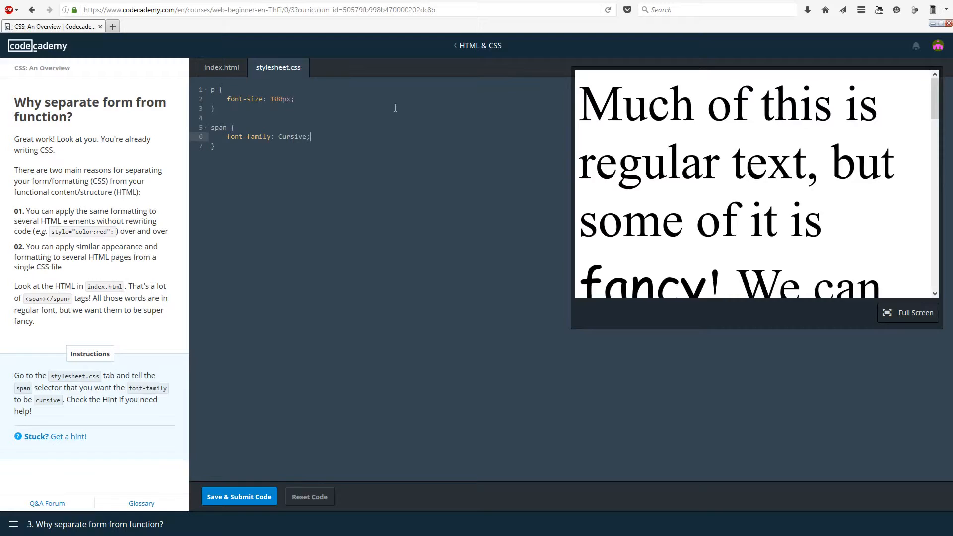
pyautogui.moveTo(915, 364)
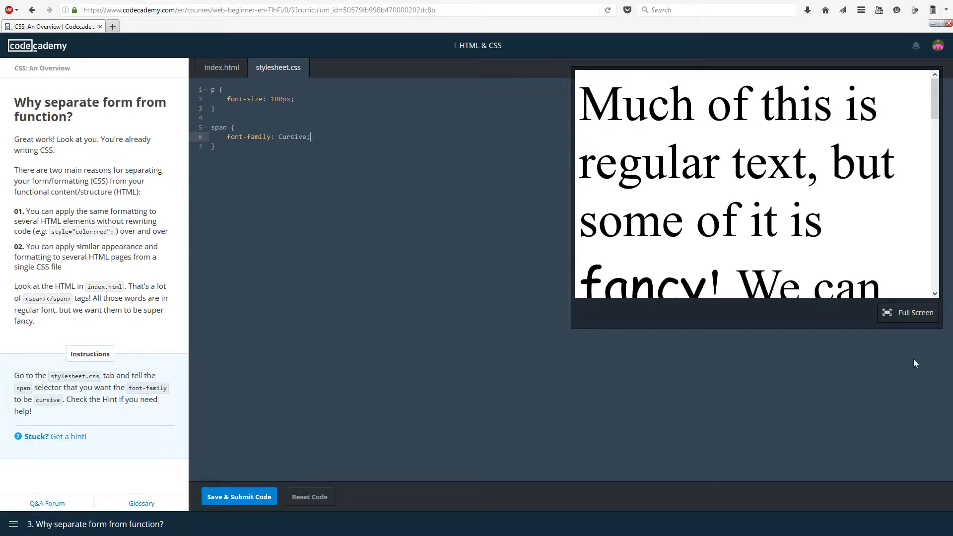
pyautogui.click(914, 312)
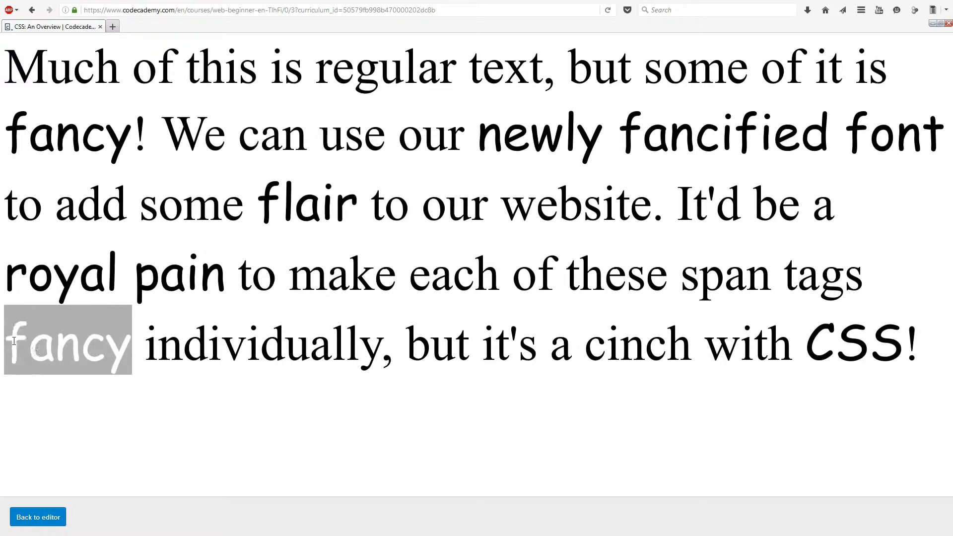
# Step: Submit the cursive span exercise and start the 'If it's in, it's out!' lesson
pyautogui.click(38, 517)
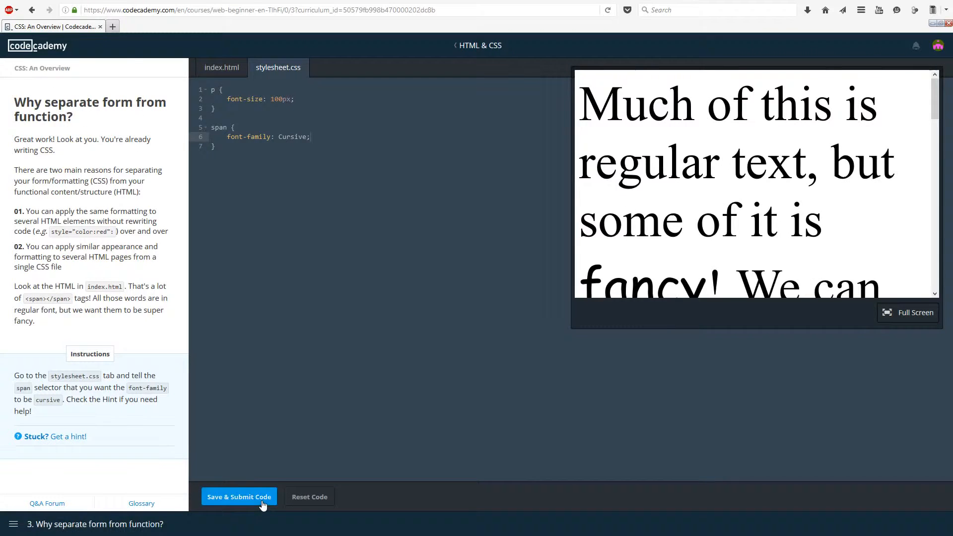
pyautogui.click(239, 497)
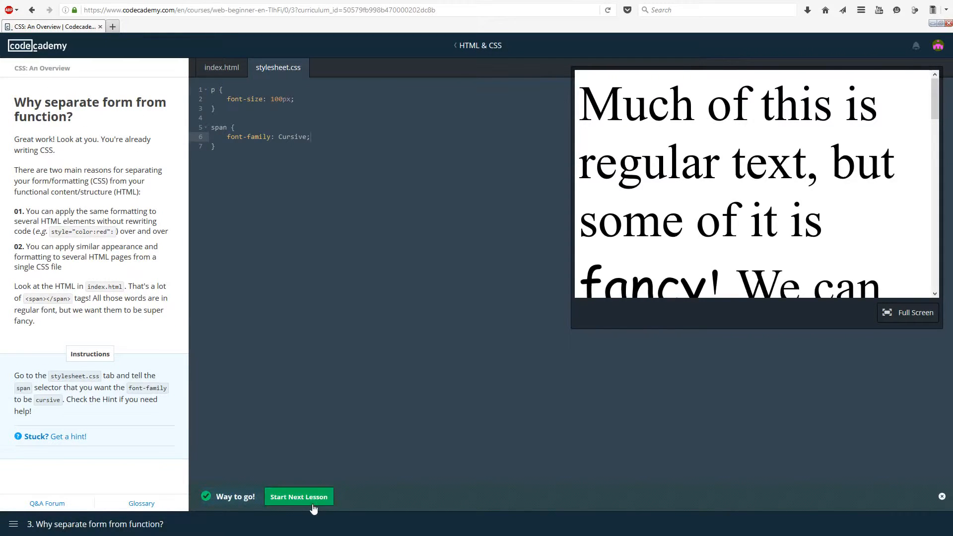
pyautogui.click(298, 496)
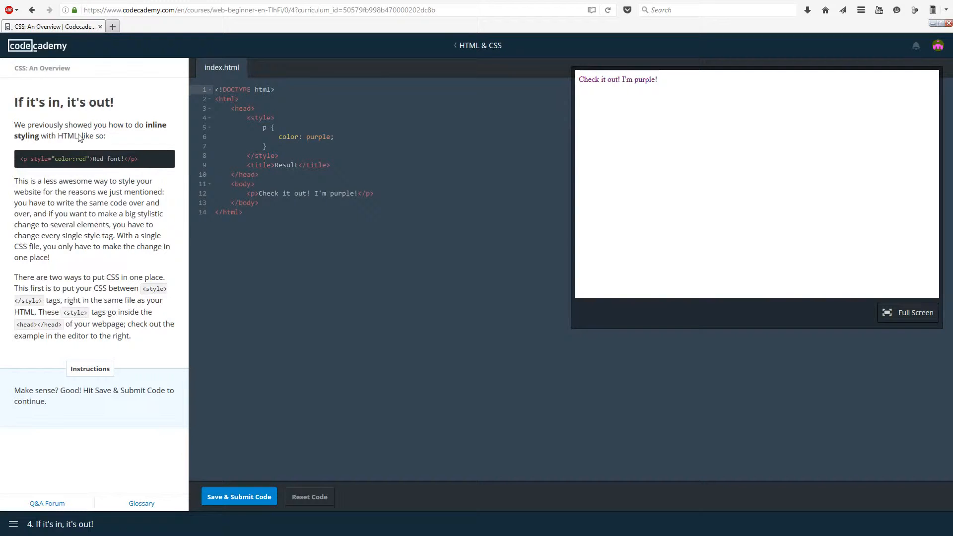
pyautogui.moveTo(85, 94)
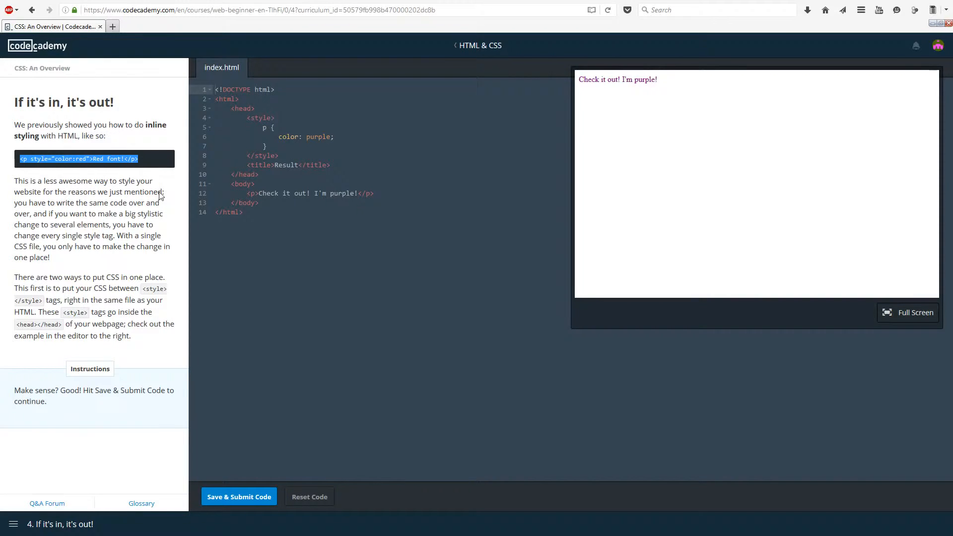
pyautogui.moveTo(119, 220)
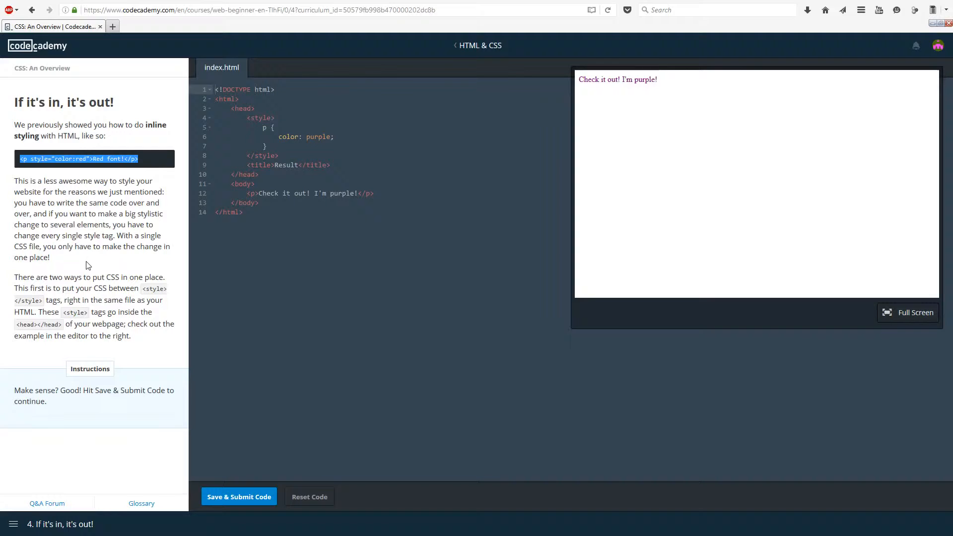
pyautogui.moveTo(103, 67)
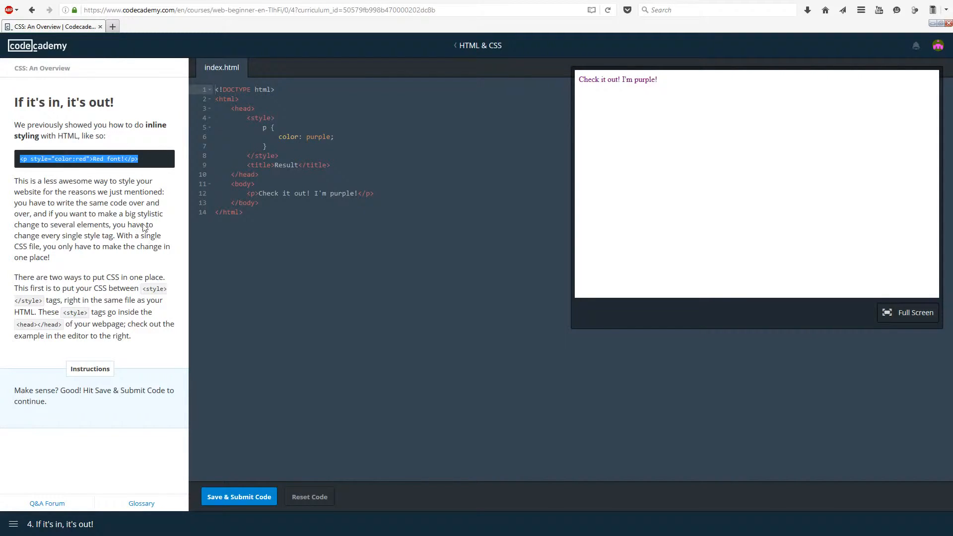
pyautogui.moveTo(141, 182)
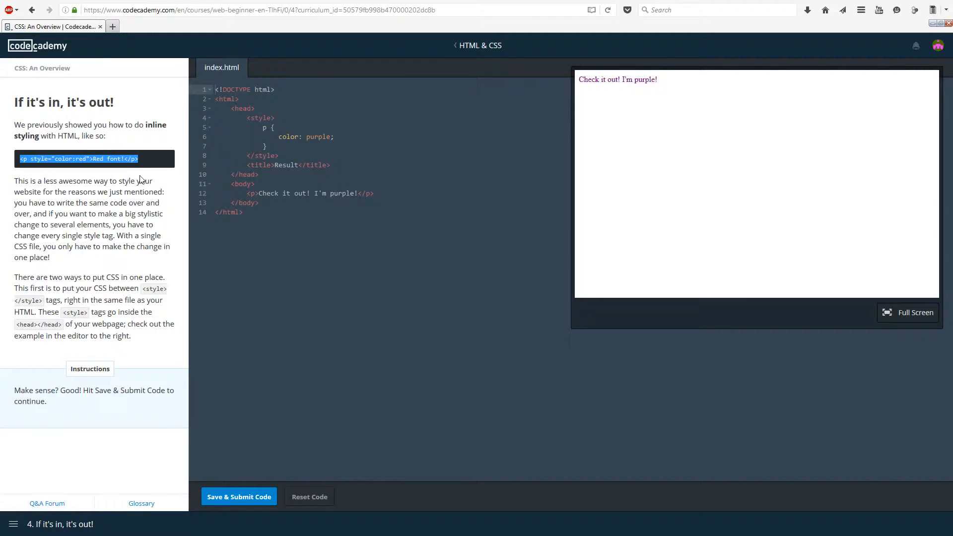
pyautogui.moveTo(185, 224)
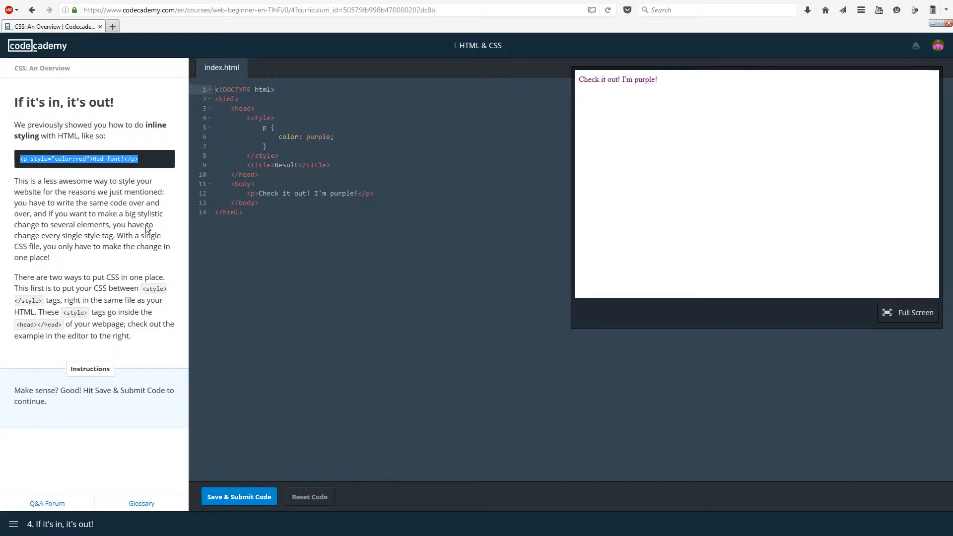
pyautogui.moveTo(144, 225)
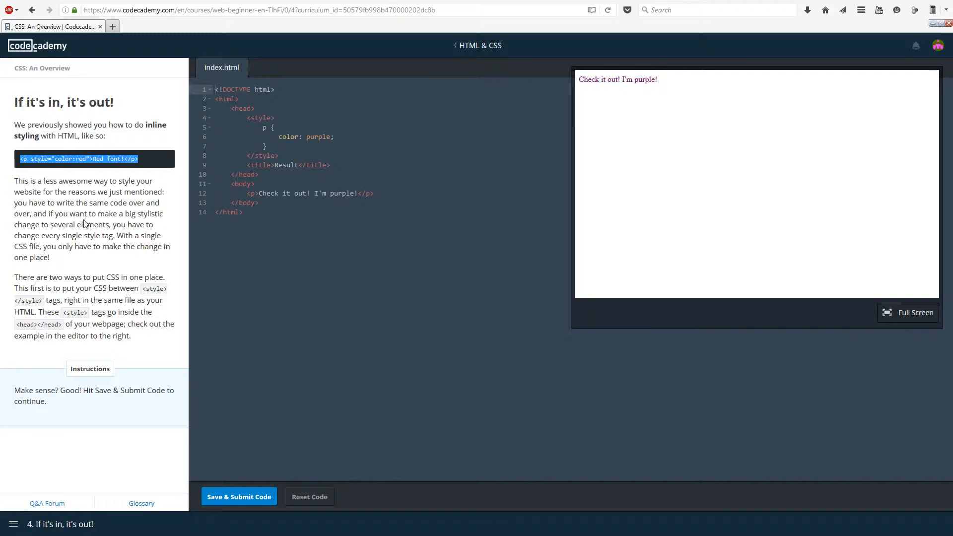
pyautogui.moveTo(83, 217)
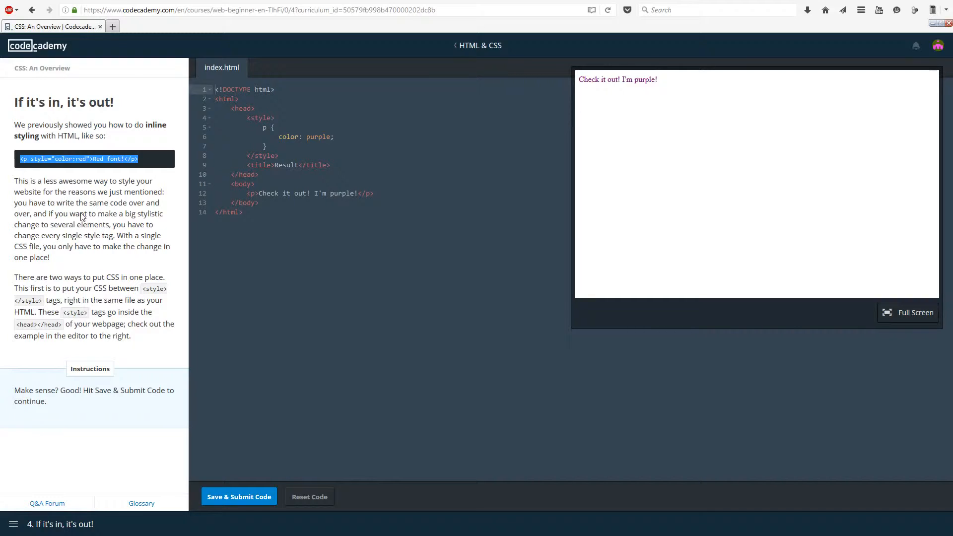
pyautogui.moveTo(51, 134)
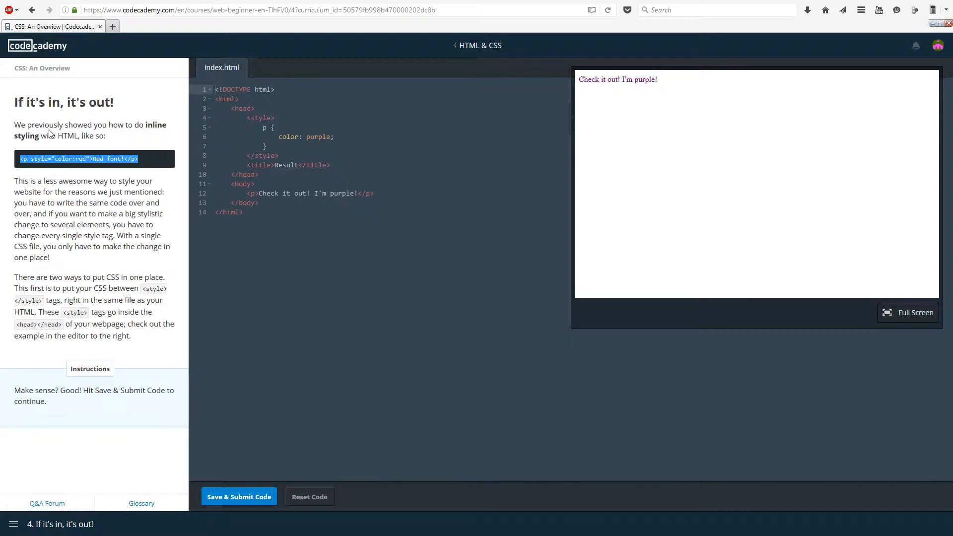
pyautogui.moveTo(194, 209)
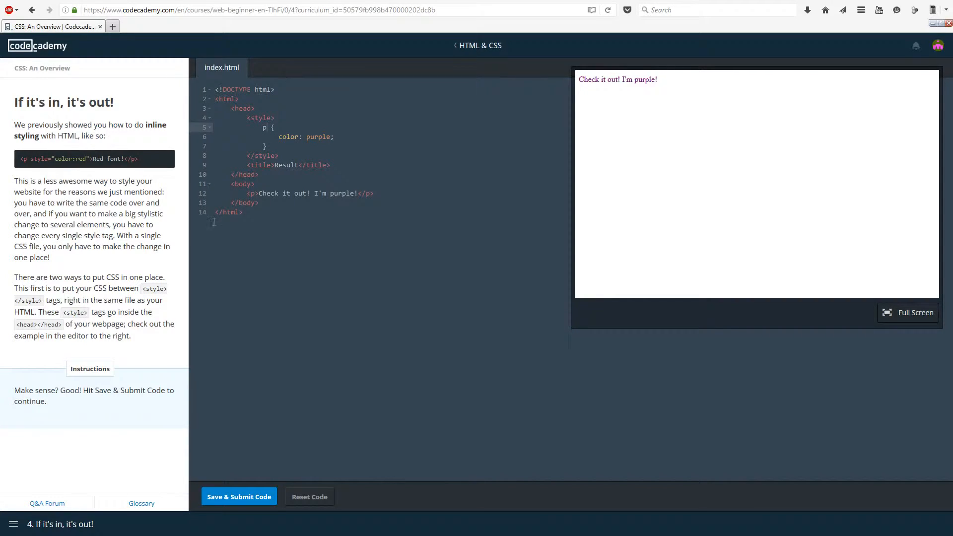
# Step: Submit the style tag example and move on to the Link it up! lesson
pyautogui.moveTo(70, 300); pyautogui.dragTo(90, 301)
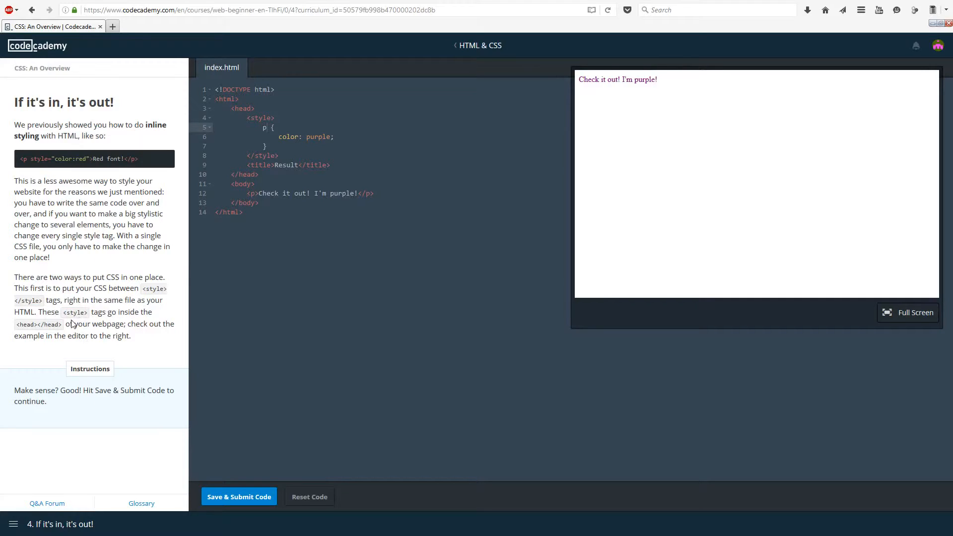
pyautogui.moveTo(44, 344)
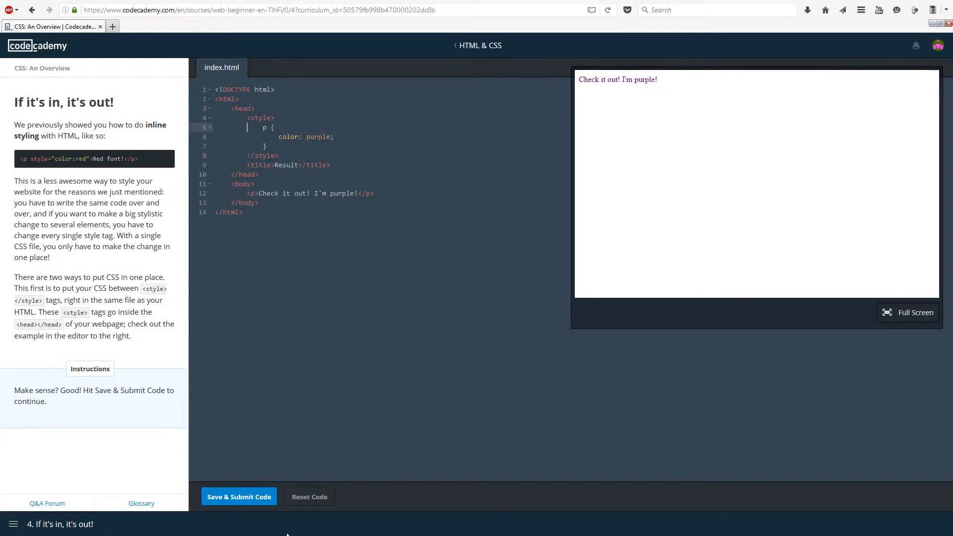
pyautogui.click(239, 497)
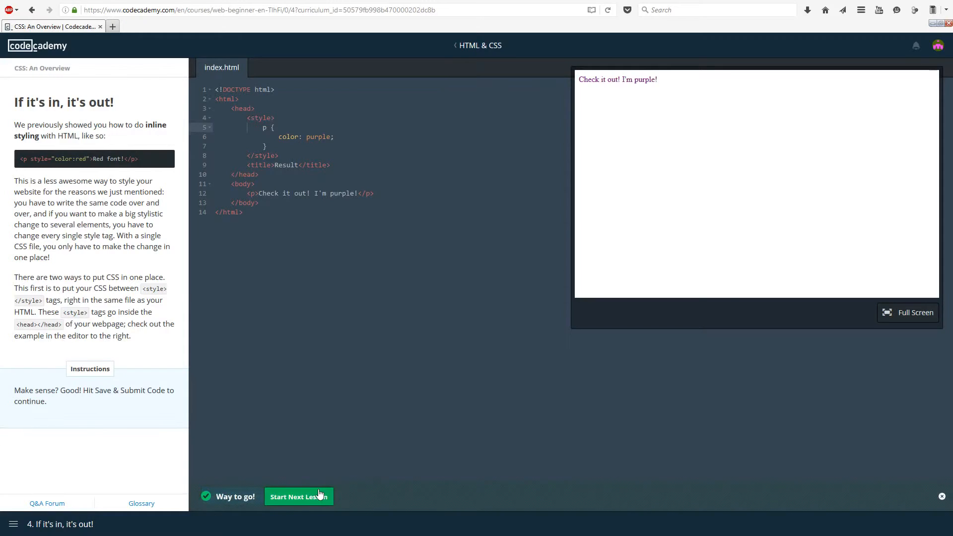
pyautogui.click(298, 497)
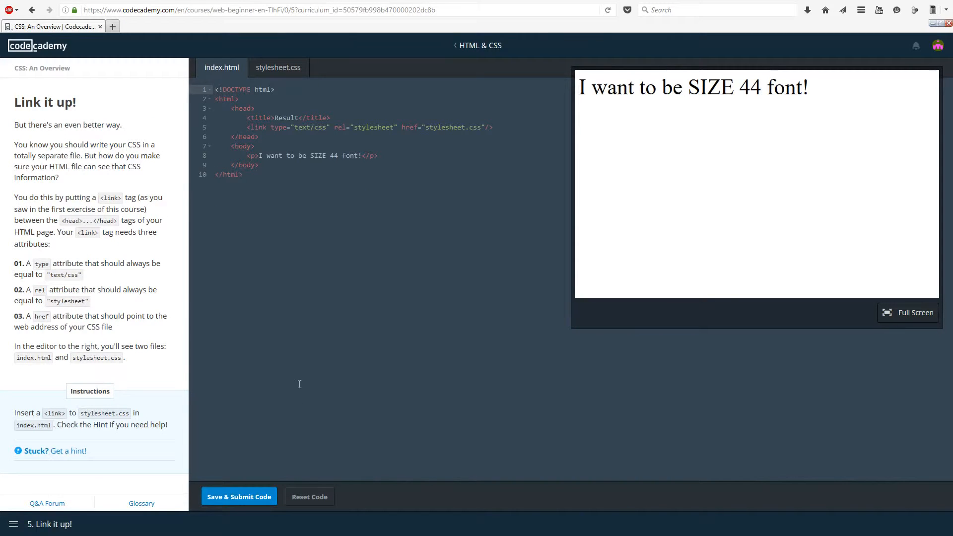
pyautogui.moveTo(247, 531)
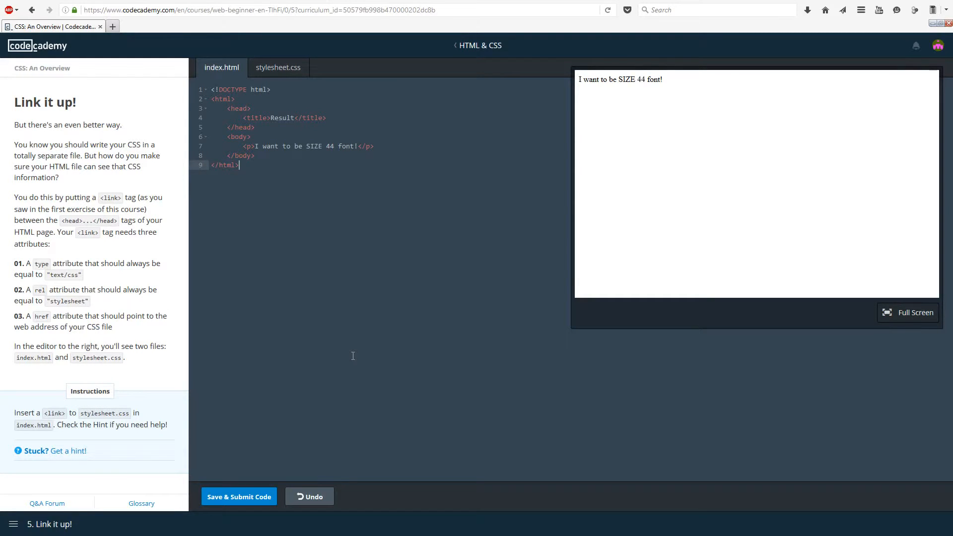
pyautogui.moveTo(76, 154)
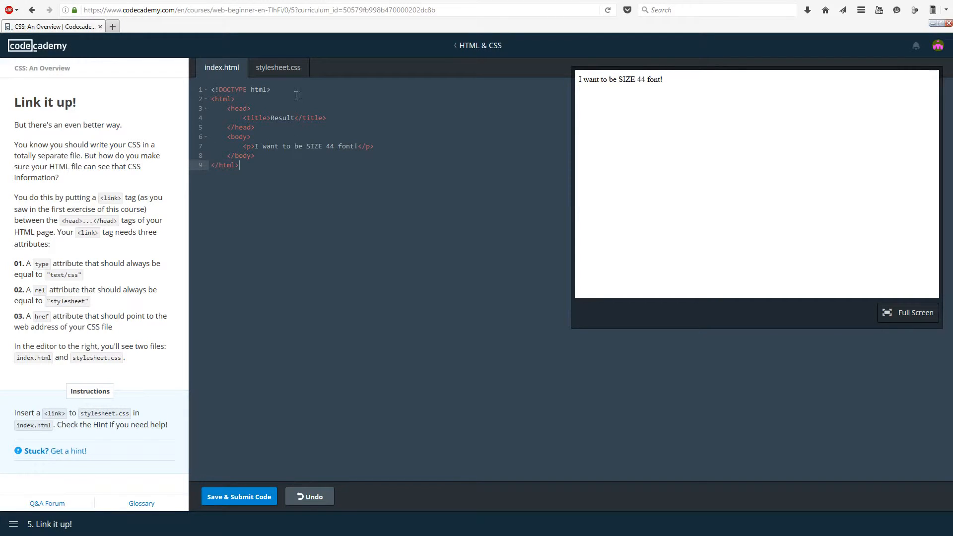
pyautogui.moveTo(319, 252)
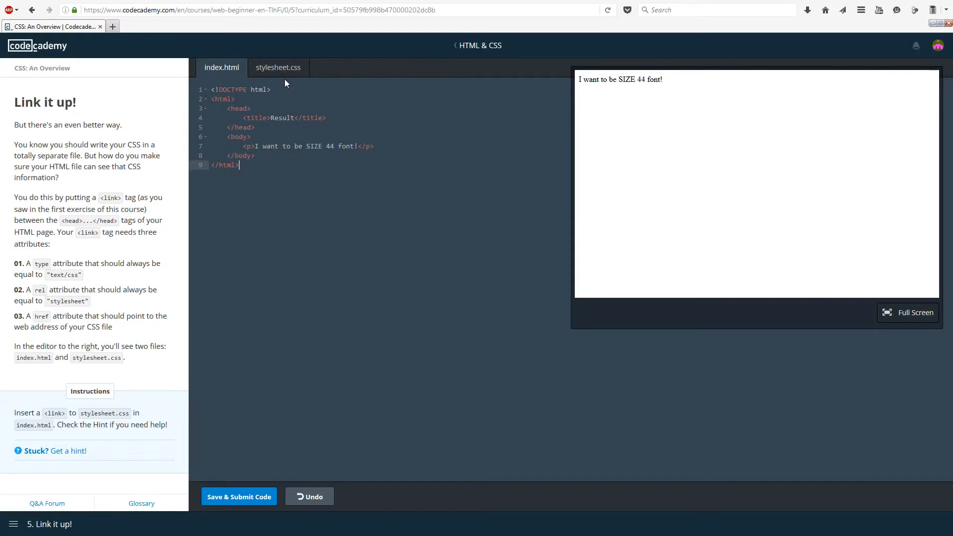
pyautogui.moveTo(171, 221)
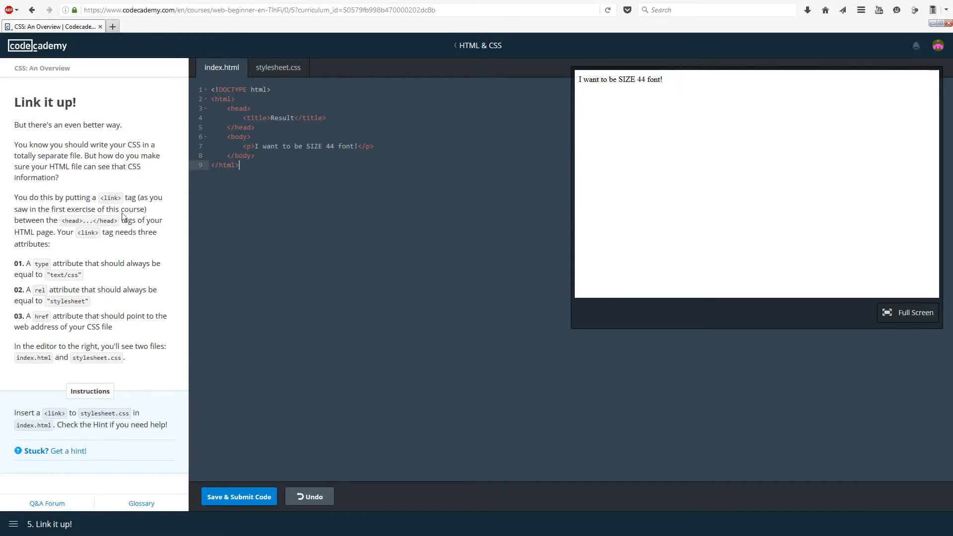
pyautogui.moveTo(85, 245)
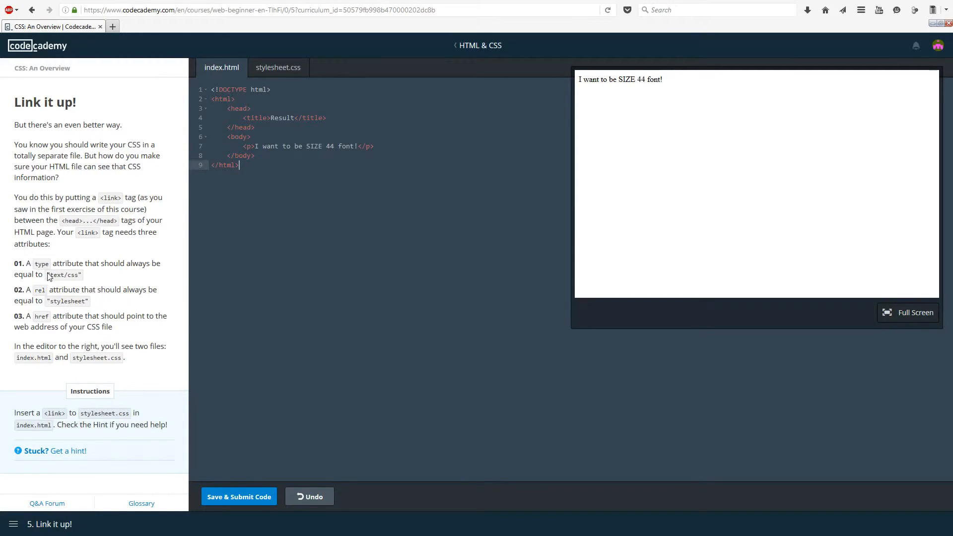
pyautogui.moveTo(46, 338)
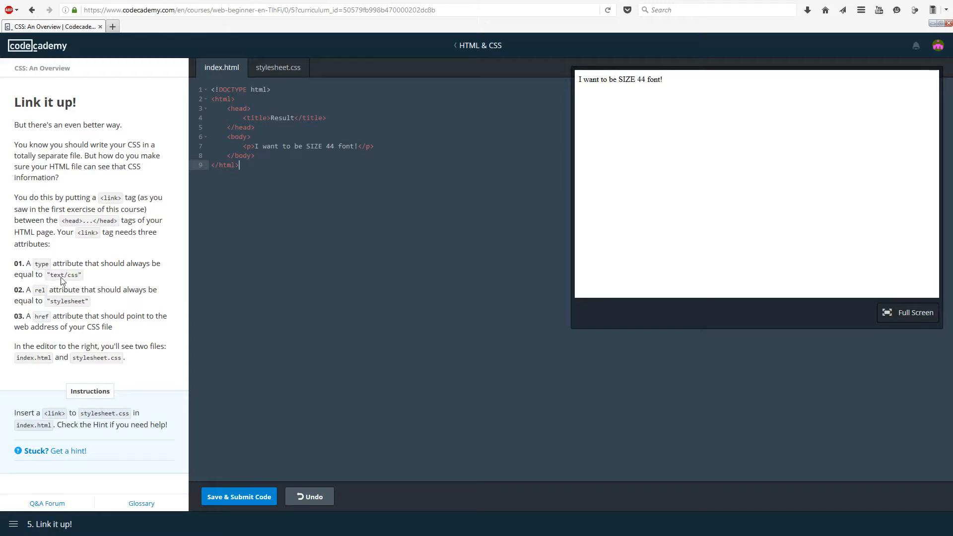
pyautogui.moveTo(87, 312)
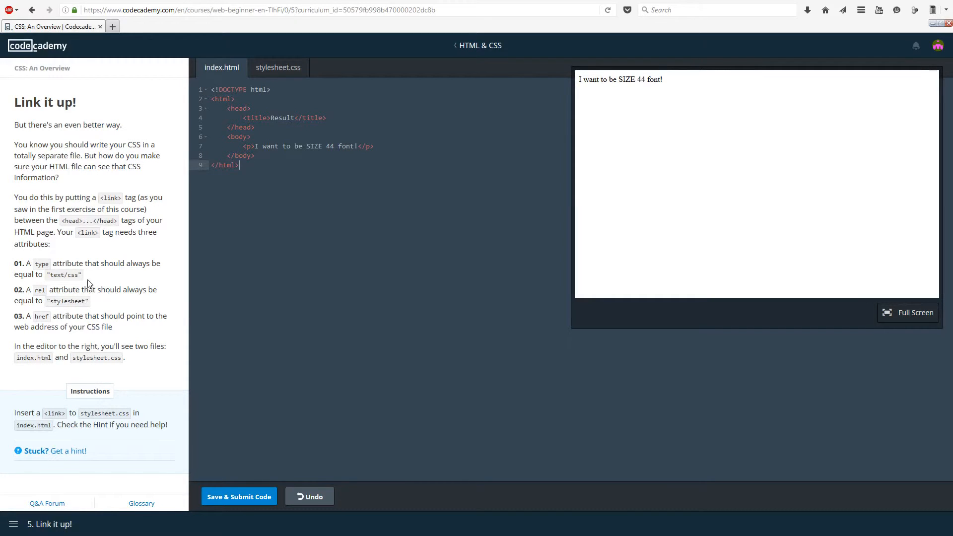
pyautogui.moveTo(75, 383)
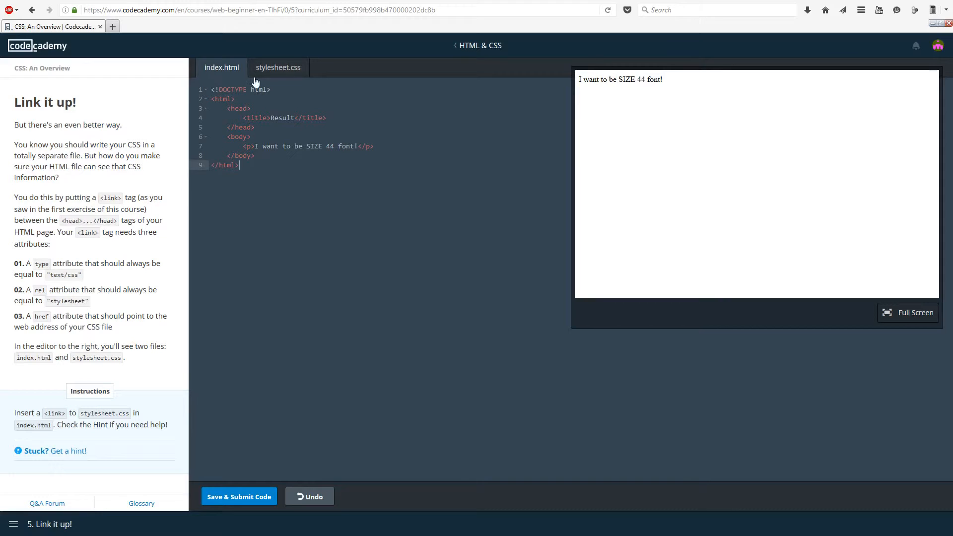
pyautogui.moveTo(278, 68)
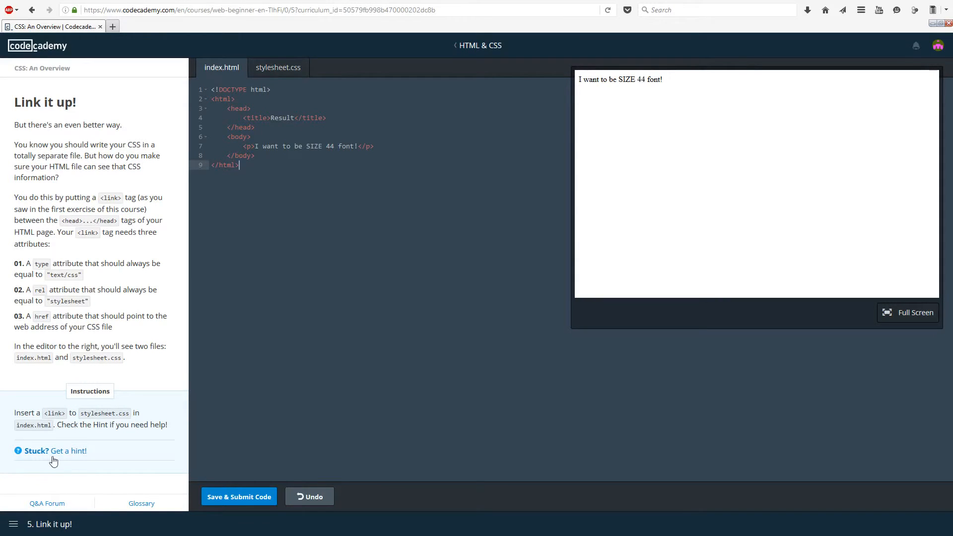
pyautogui.moveTo(55, 417)
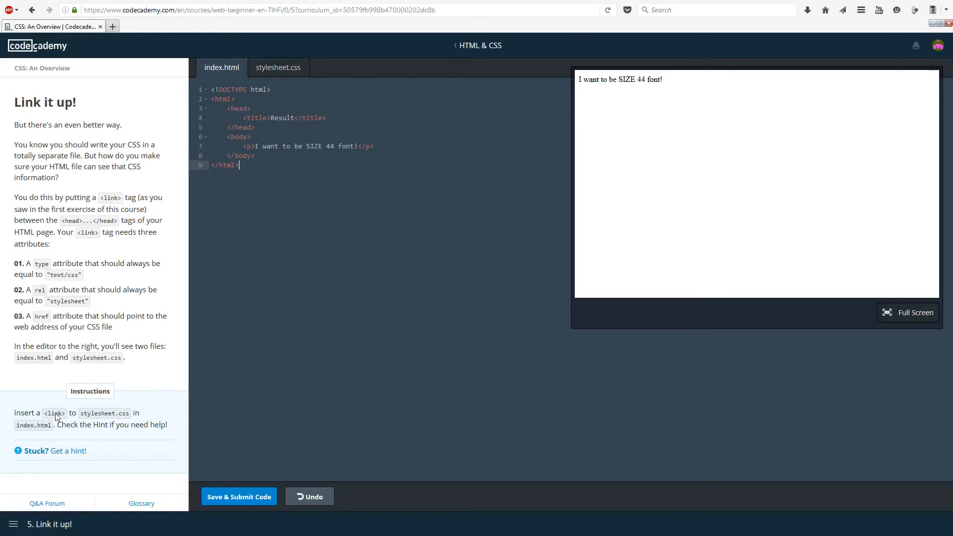
pyautogui.moveTo(142, 411)
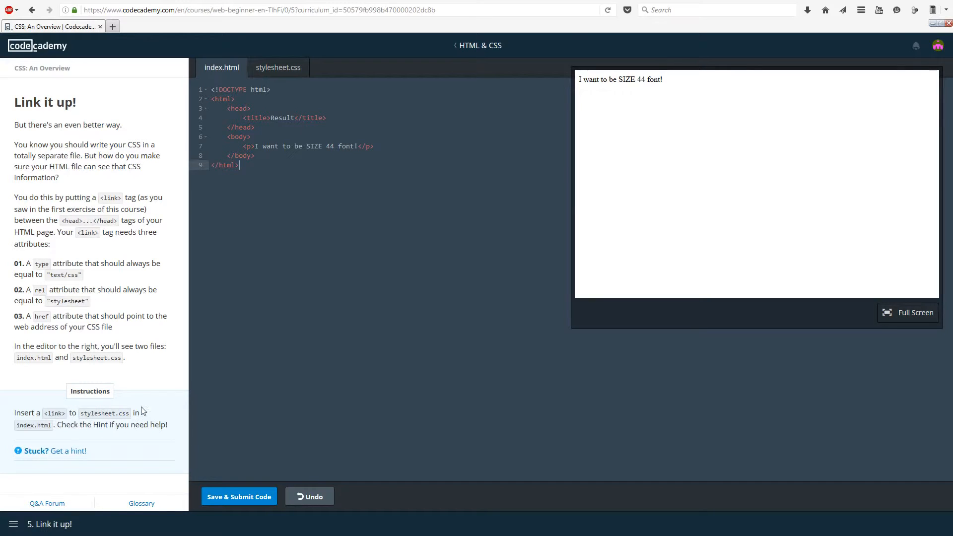
pyautogui.moveTo(43, 431)
pyautogui.write('<')
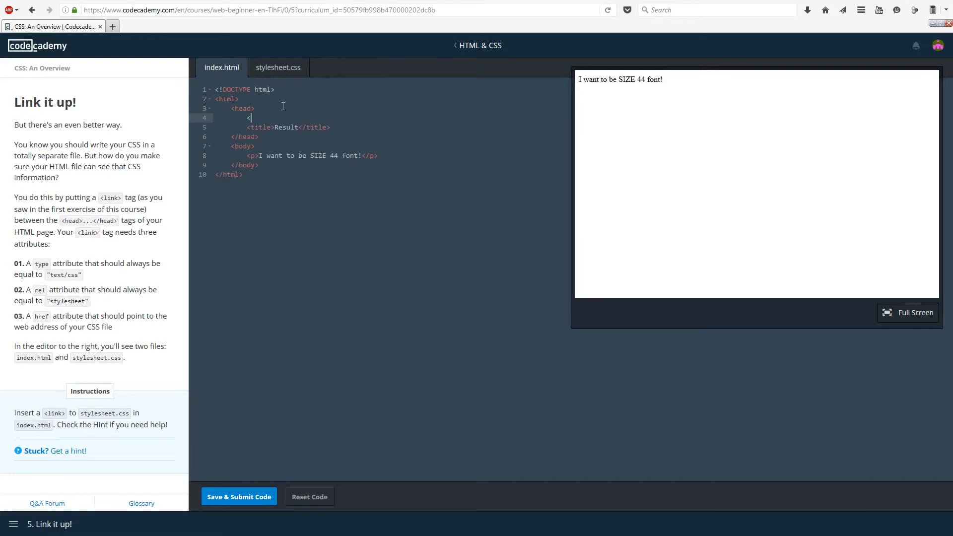
# Step: Write a self-closing <link> tag in the head with type="text/css", rel="stylesheet" and href
pyautogui.write('link')
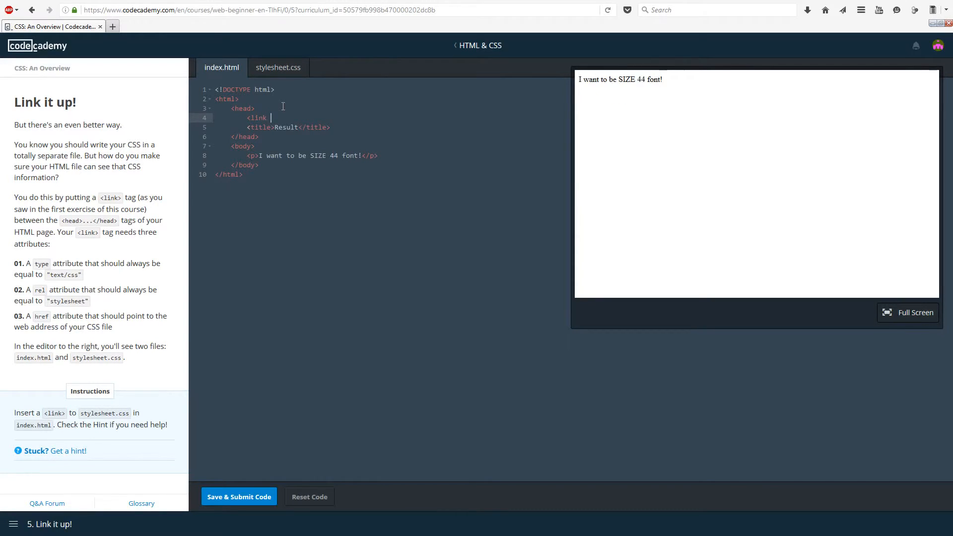
pyautogui.write('/.')
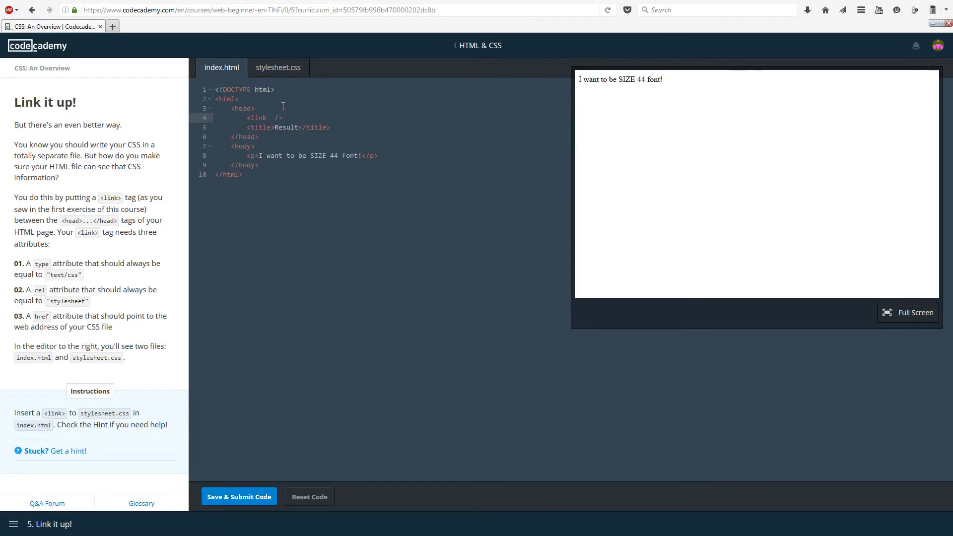
pyautogui.write('type="";')
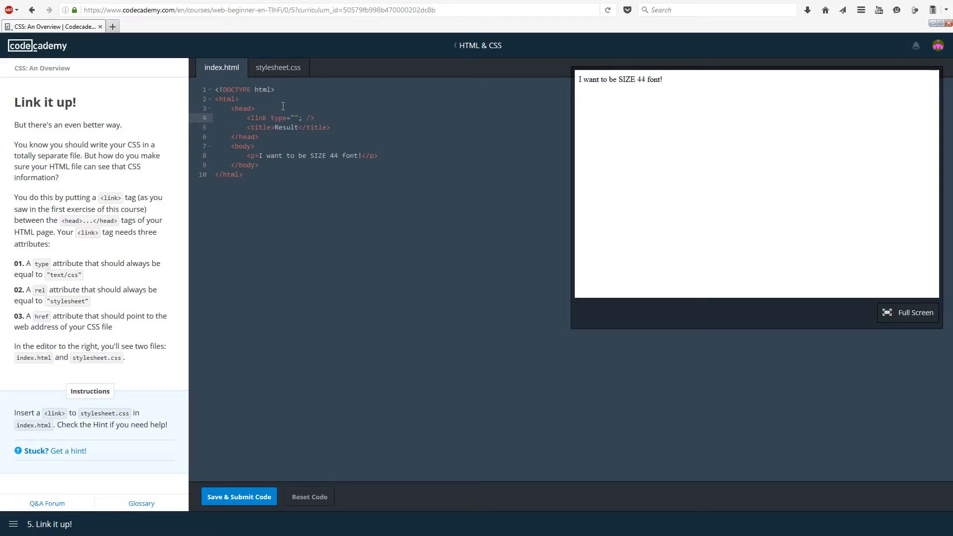
pyautogui.write('rel =')
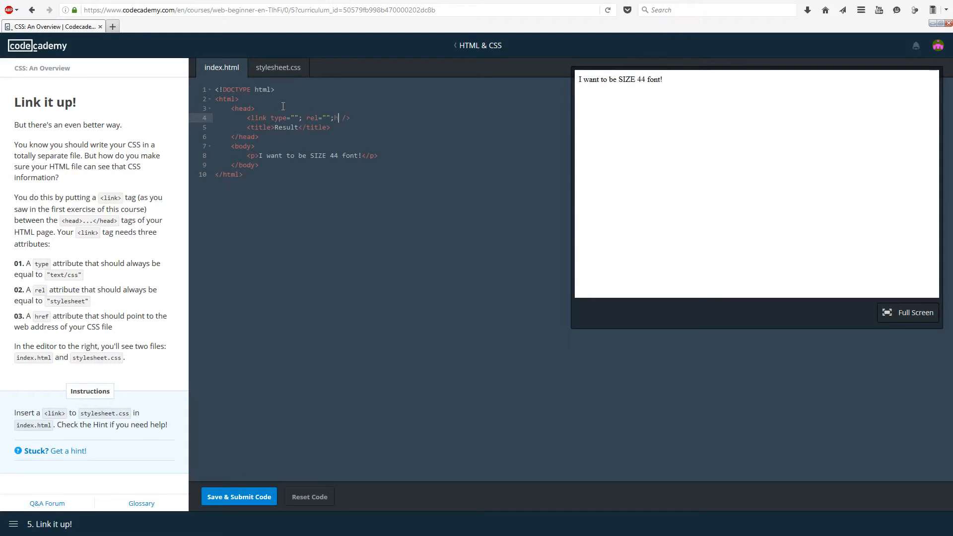
pyautogui.write('href=""')
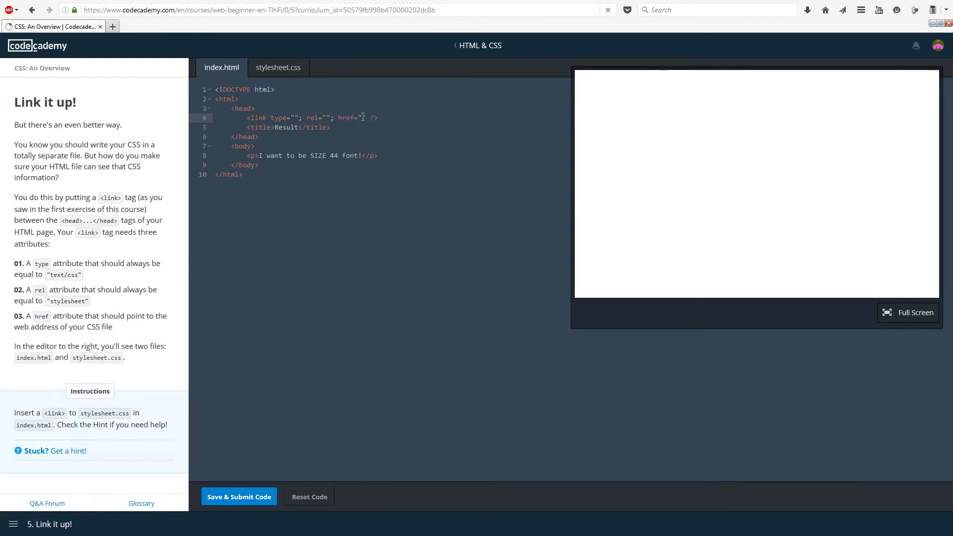
# Step: Fill in href="stylesheet.css" and submit the linked page for checking
pyautogui.write('styl')
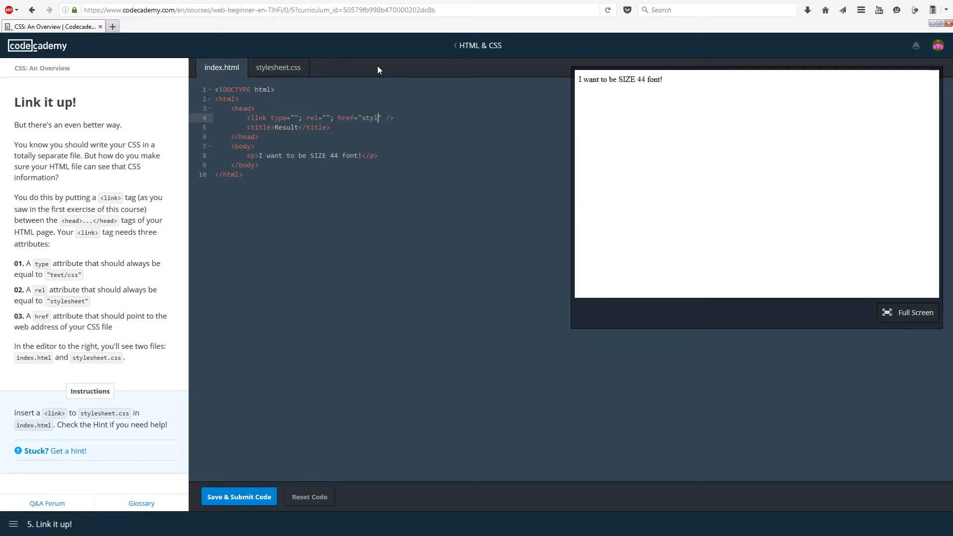
pyautogui.write('esheet')
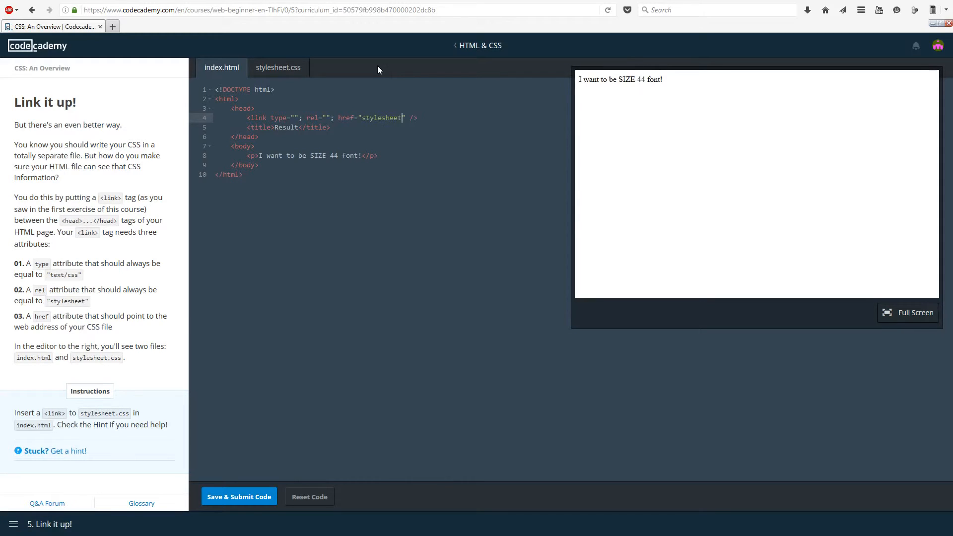
pyautogui.write('.css')
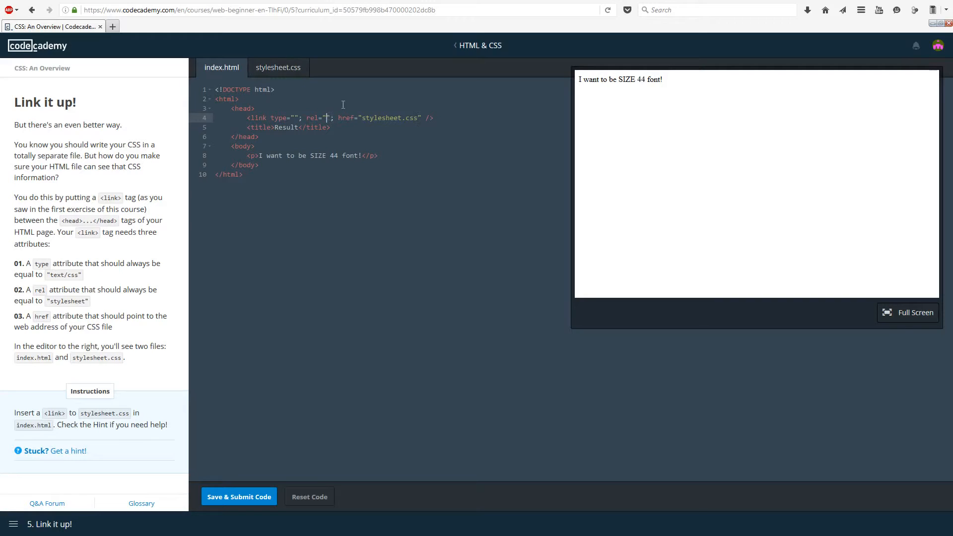
pyautogui.write('stylesheet')
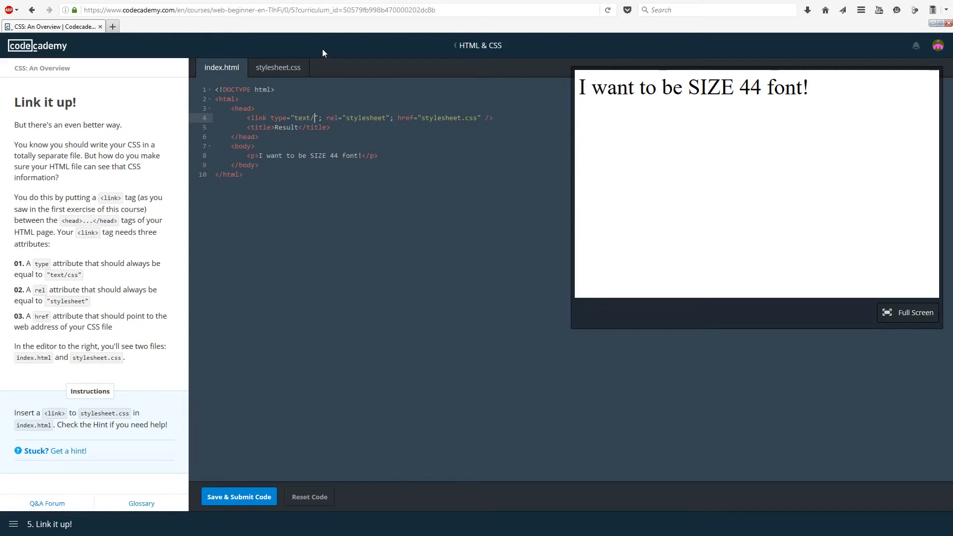
pyautogui.write('css')
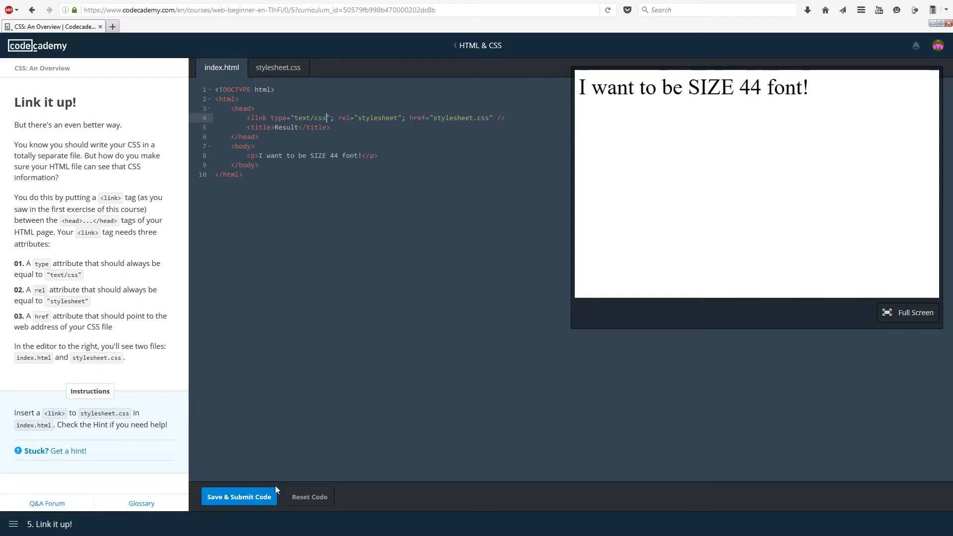
pyautogui.click(239, 496)
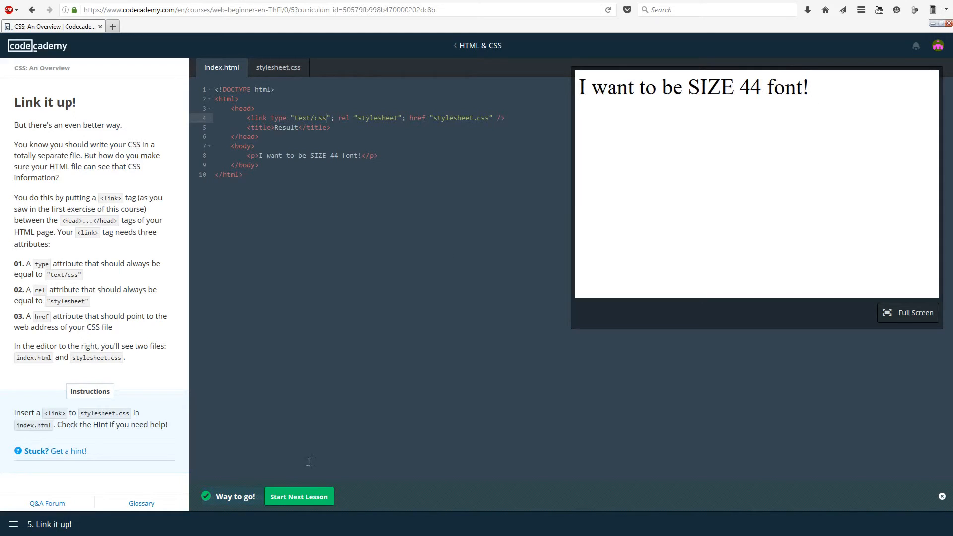
# Step: Start the PSA: Self-closing tags lesson
pyautogui.click(298, 496)
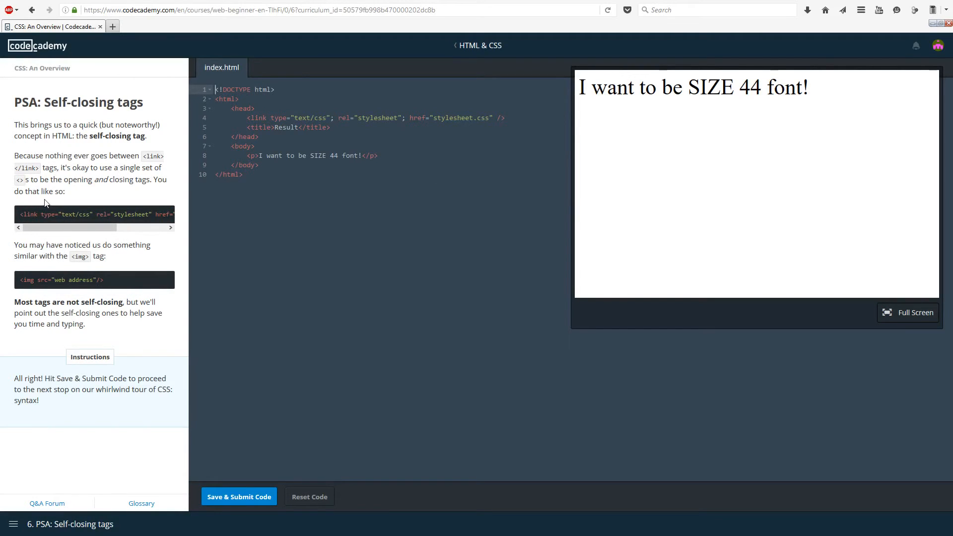
# Step: Review the img self-closing tag example and submit the exercise, finishing the CSS: An Overview section
pyautogui.click(309, 497)
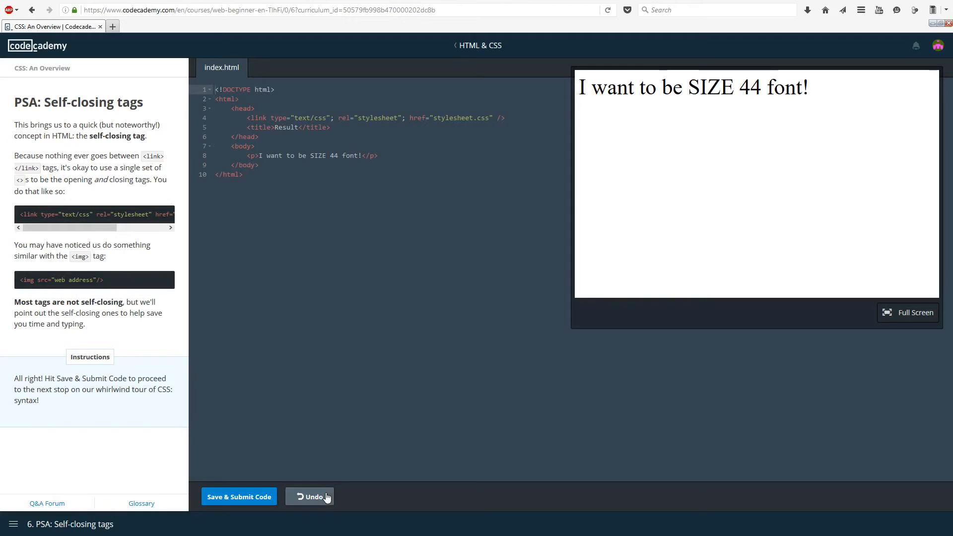
pyautogui.moveTo(79, 146)
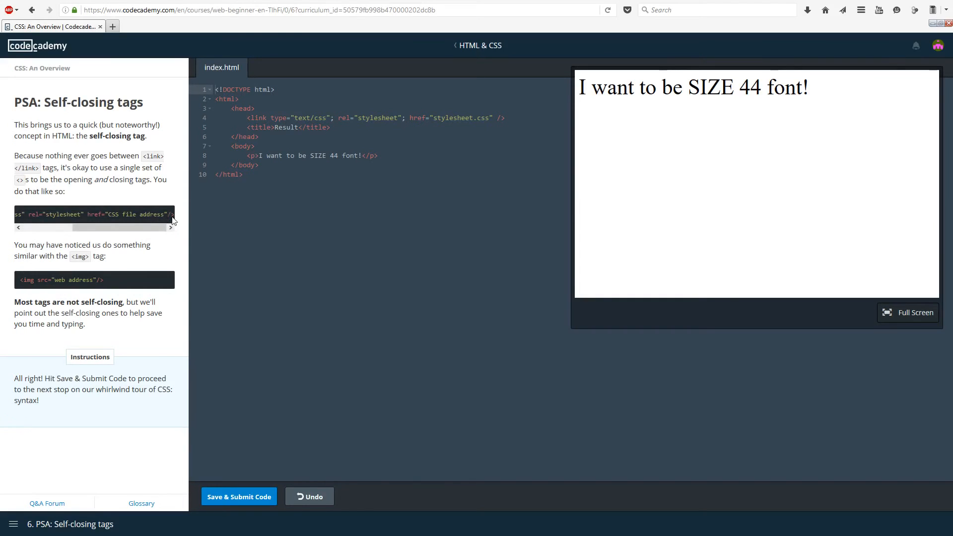
pyautogui.moveTo(69, 251)
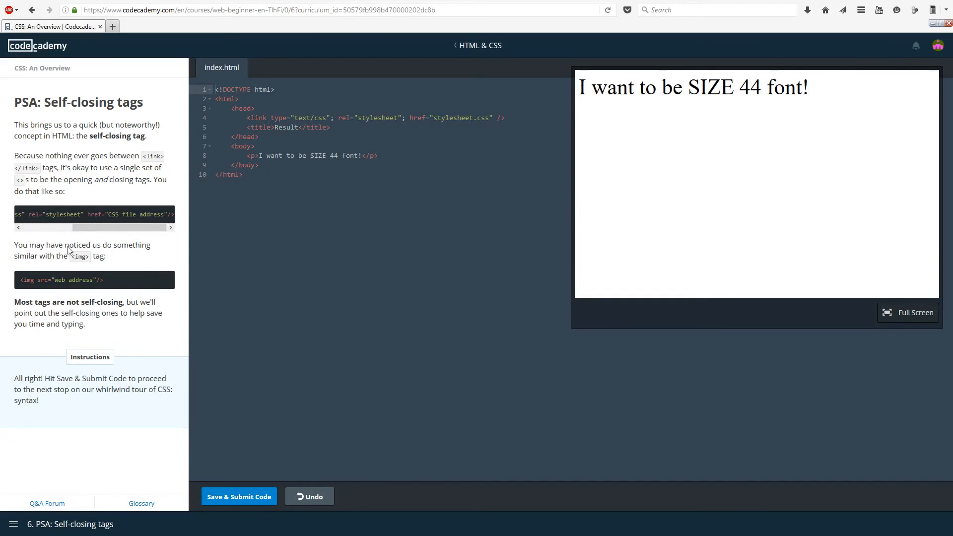
pyautogui.moveTo(43, 197)
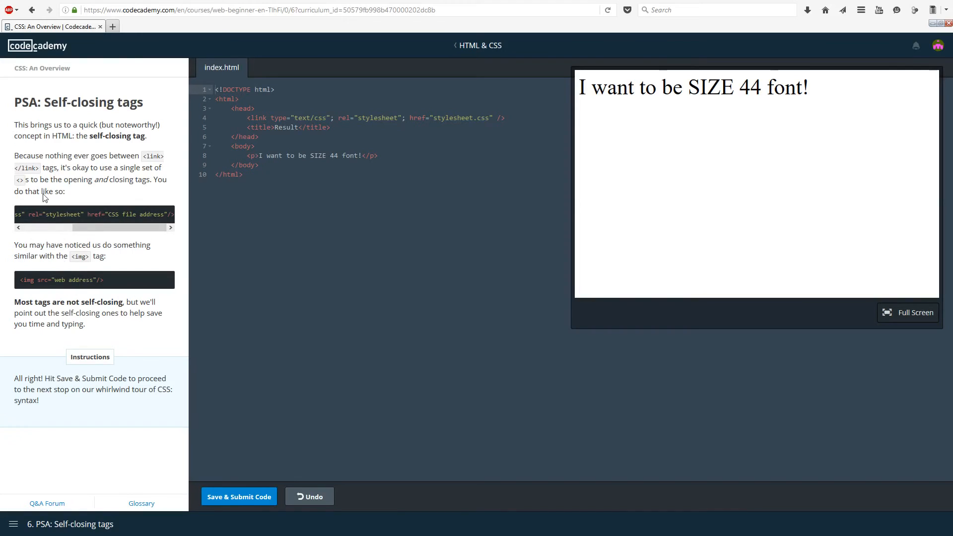
pyautogui.doubleClick(59, 279)
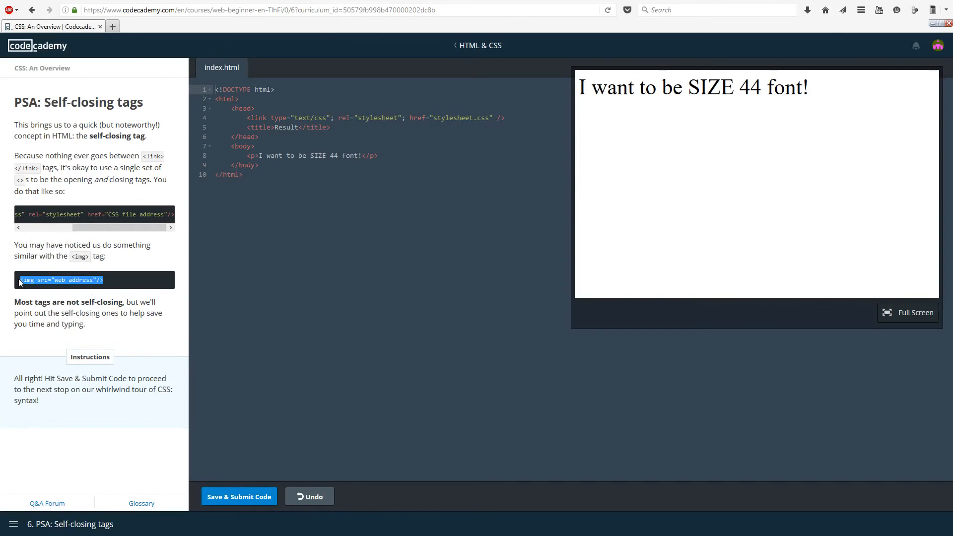
pyautogui.click(85, 293)
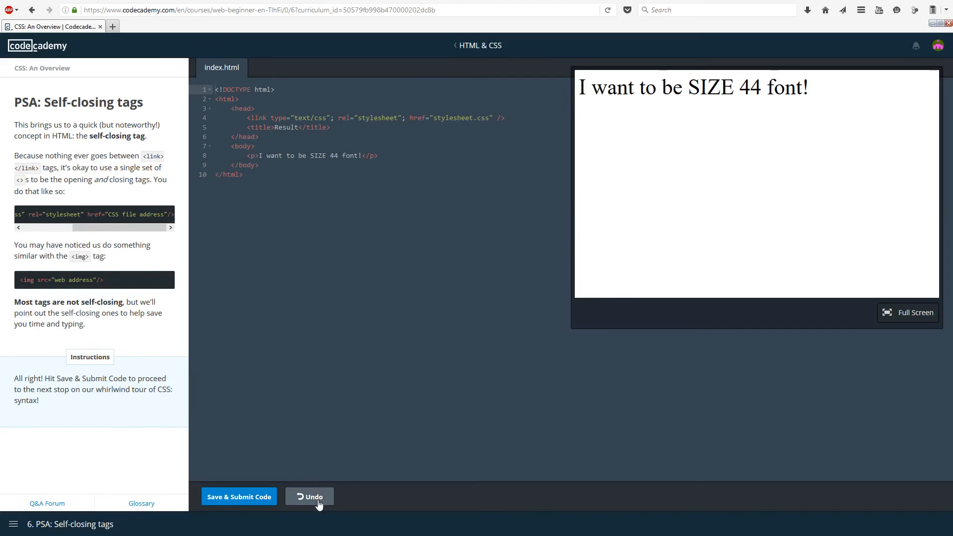
pyautogui.click(239, 496)
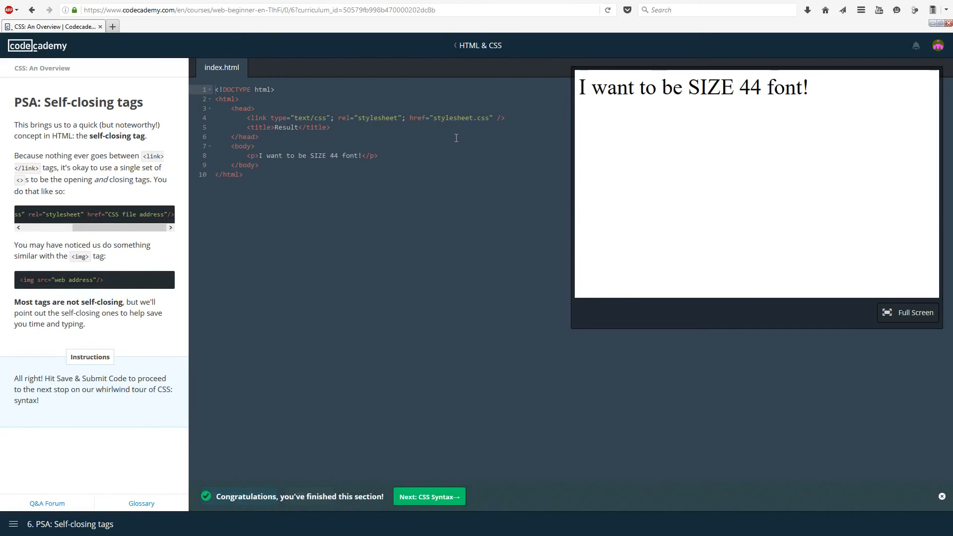